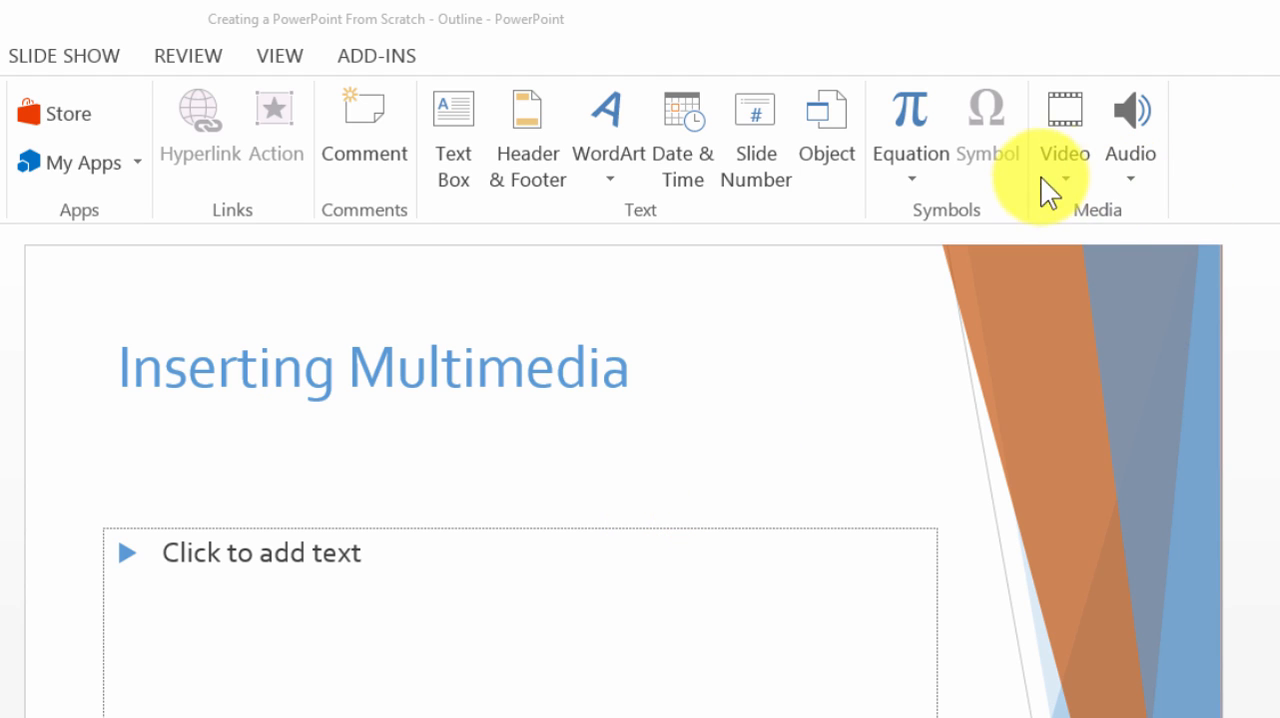
{"action": "mouse_move", "coordinate": [316, 490]}
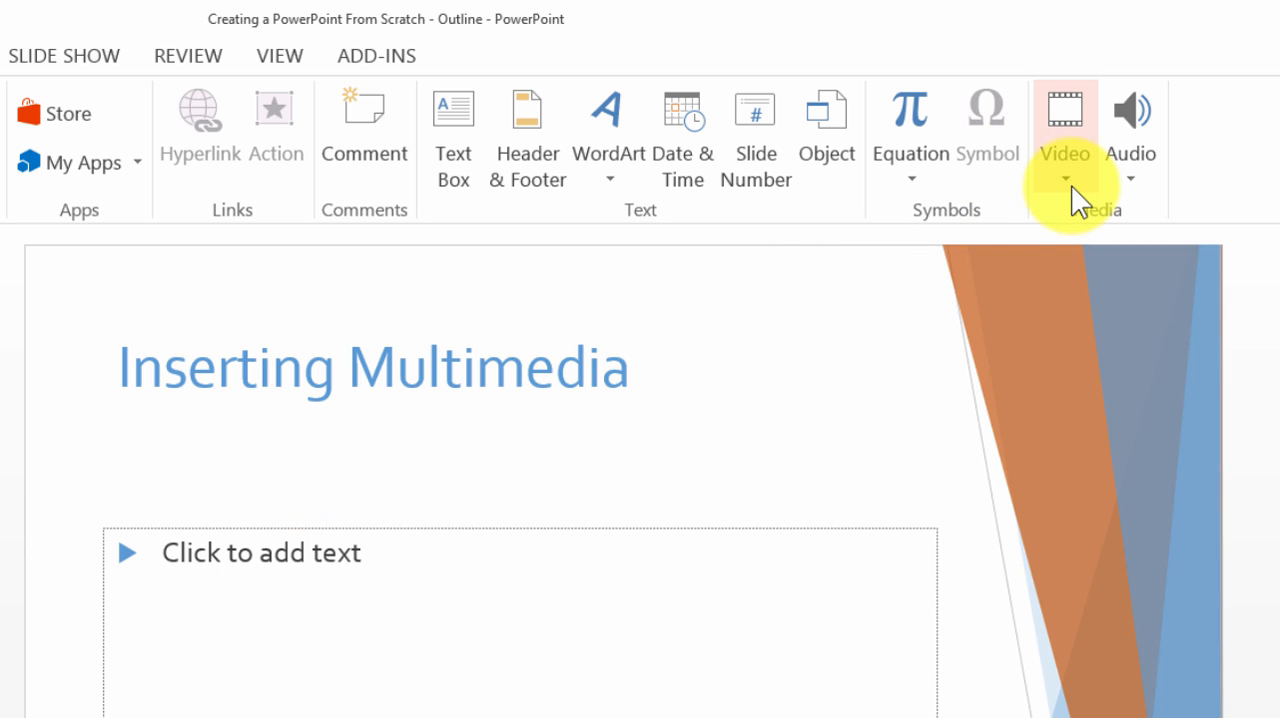
- Show the Insert tab's Video choices for the Inserting Multimedia slide
{"action": "left_click", "coordinate": [1064, 180]}
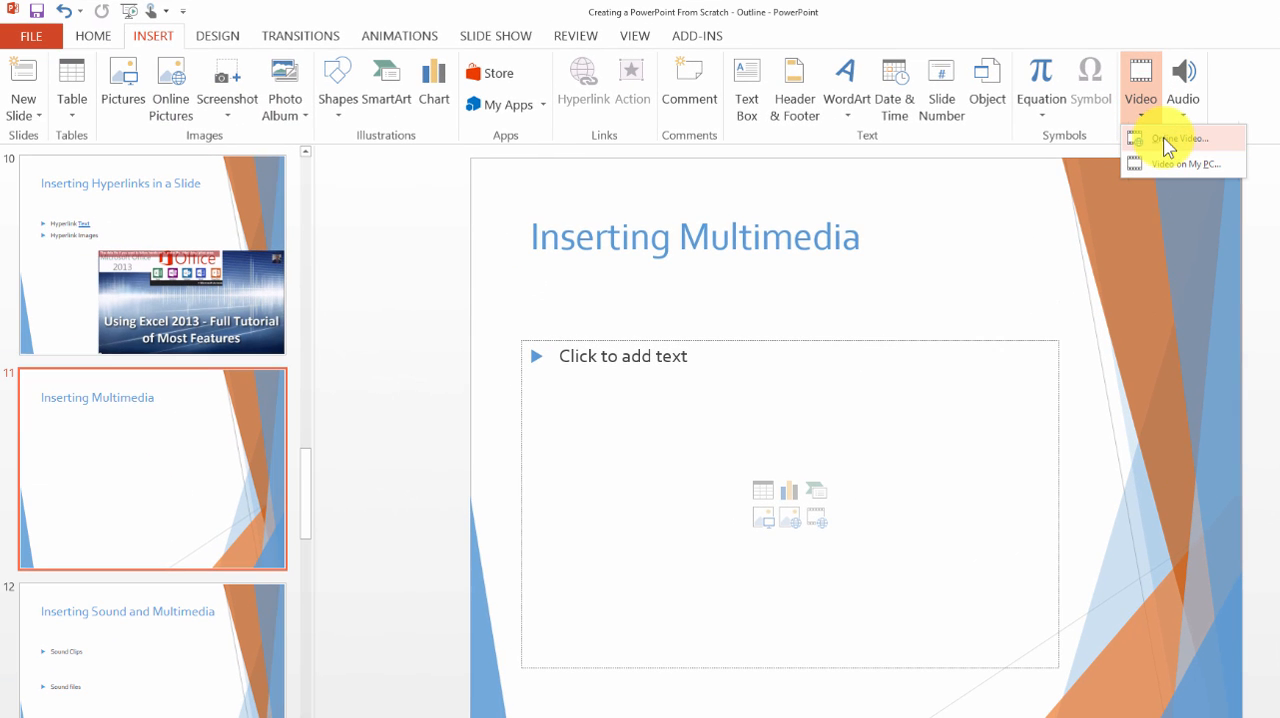
- Search YouTube online video for 'skaceli' and insert the Using Word 2013 tutorial
{"action": "left_click", "coordinate": [1176, 138]}
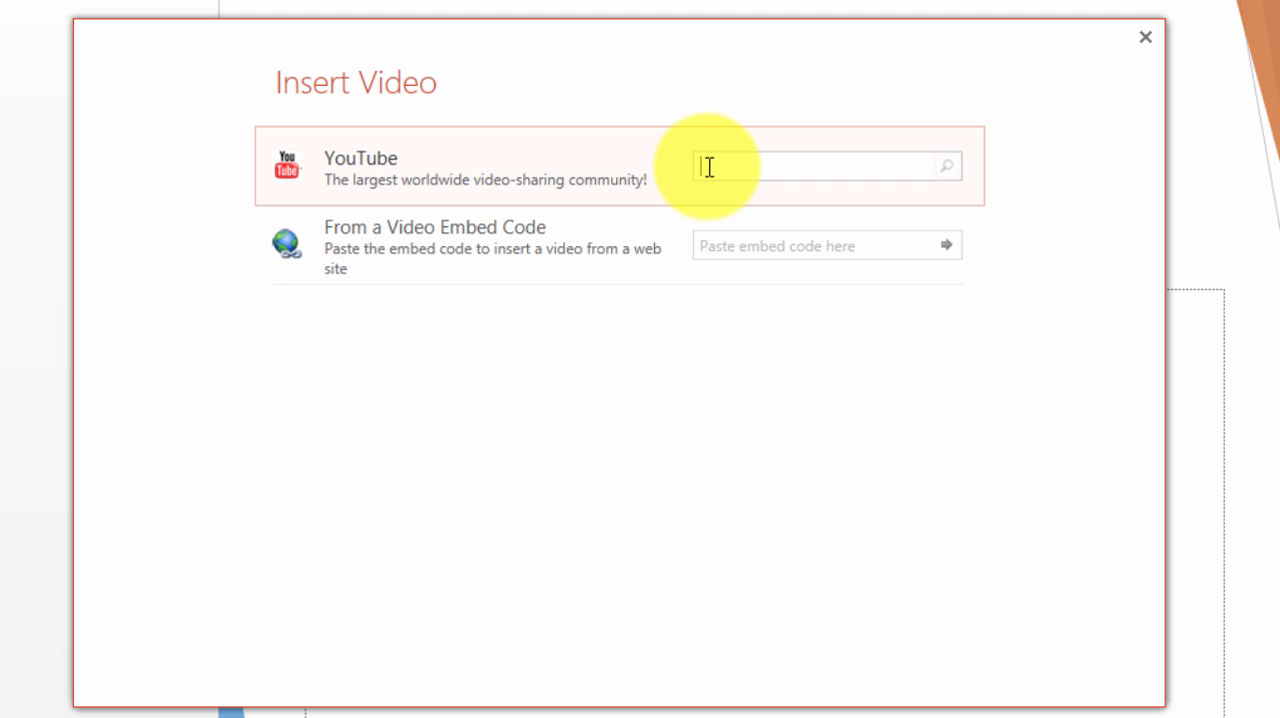
{"action": "type", "text": "skaceli"}
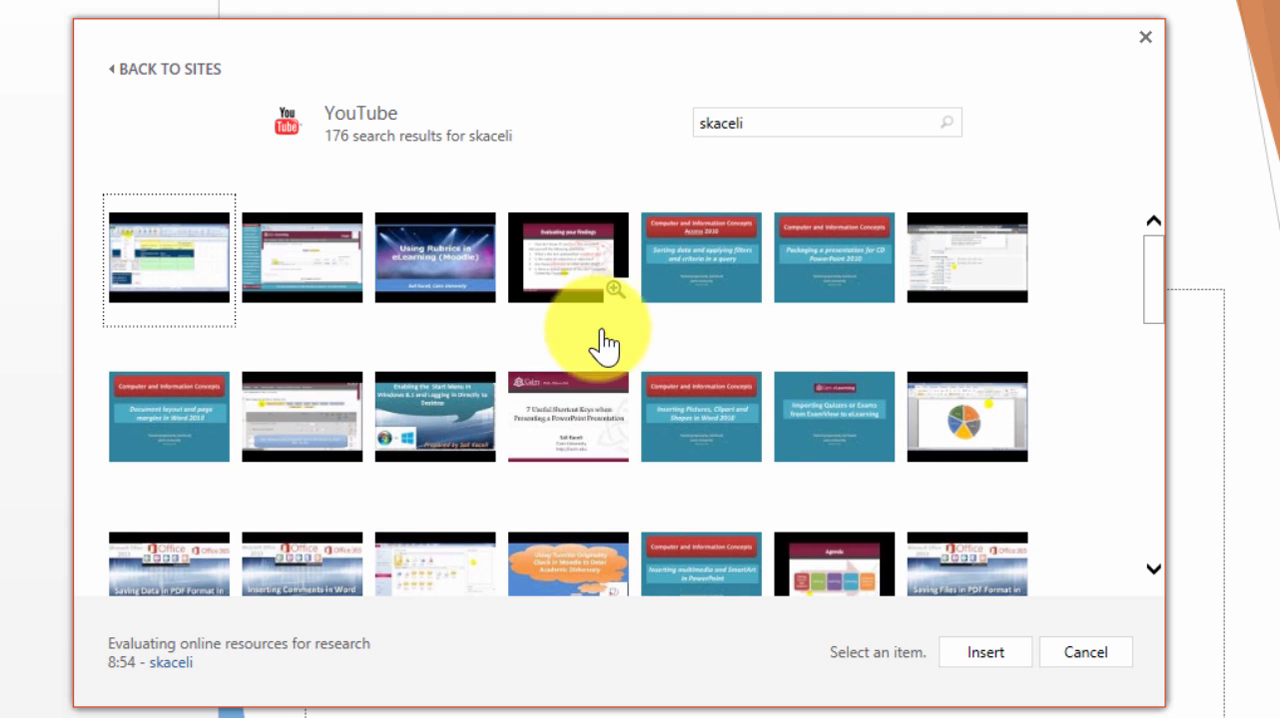
{"action": "scroll", "scroll_direction": "down", "scroll_amount": 3}
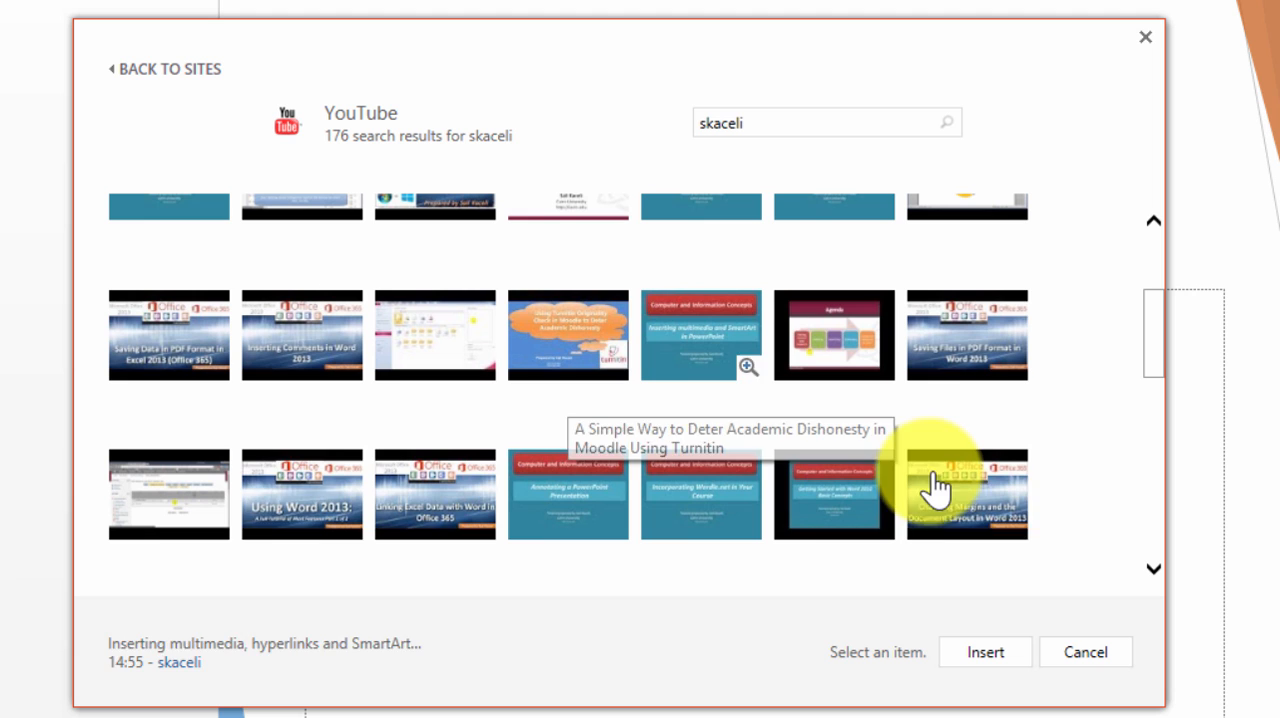
{"action": "left_click", "coordinate": [300, 492]}
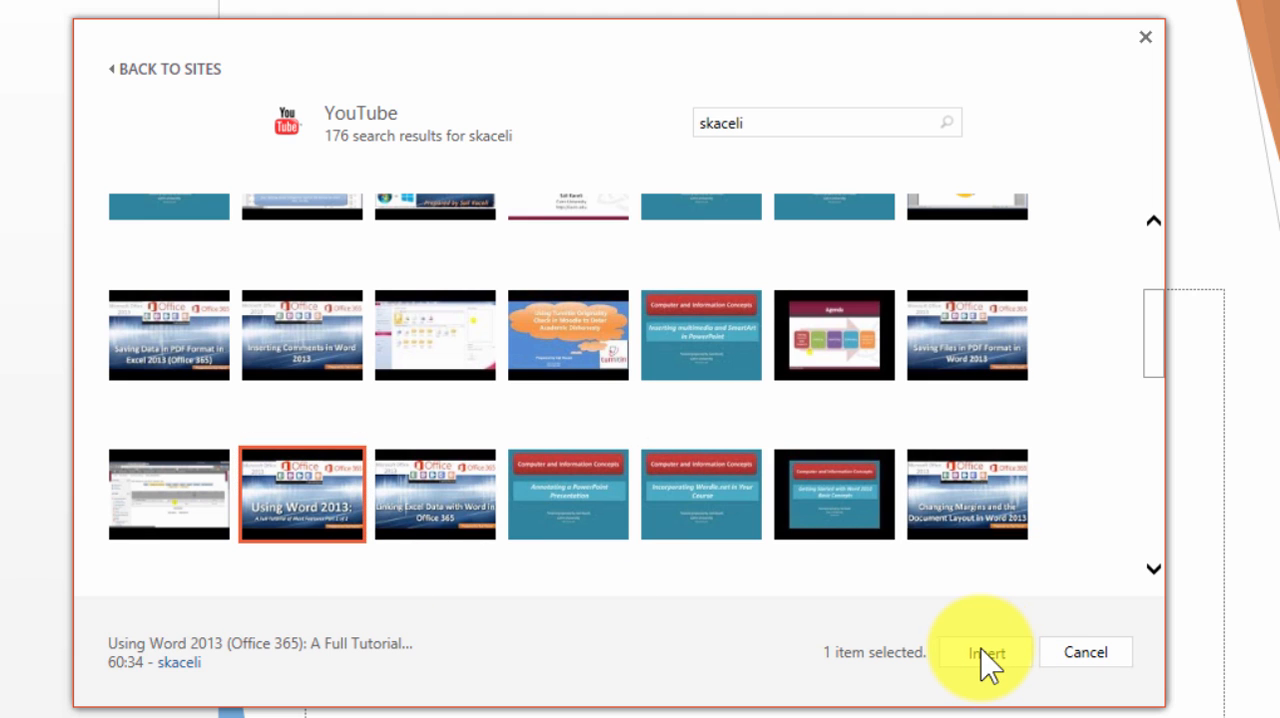
{"action": "left_click", "coordinate": [982, 652]}
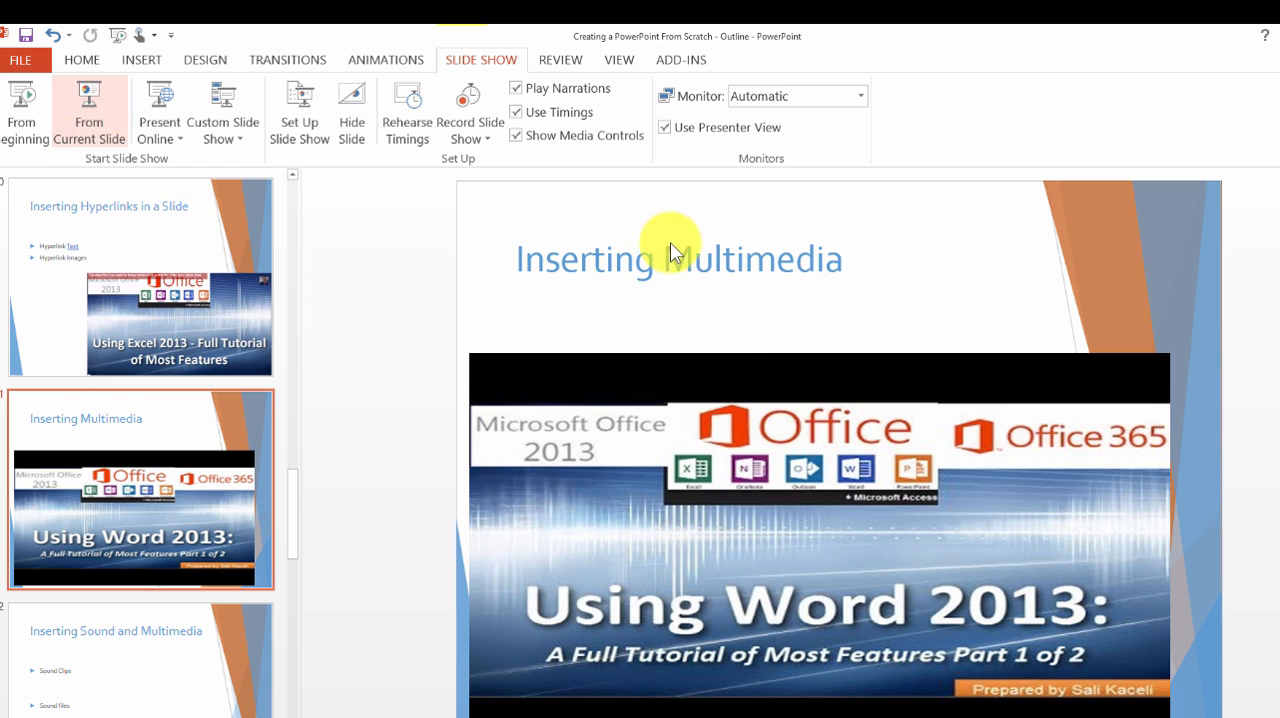
- Play and pause the embedded YouTube video in a slide show from the current slide, then exit
{"action": "left_click", "coordinate": [88, 110]}
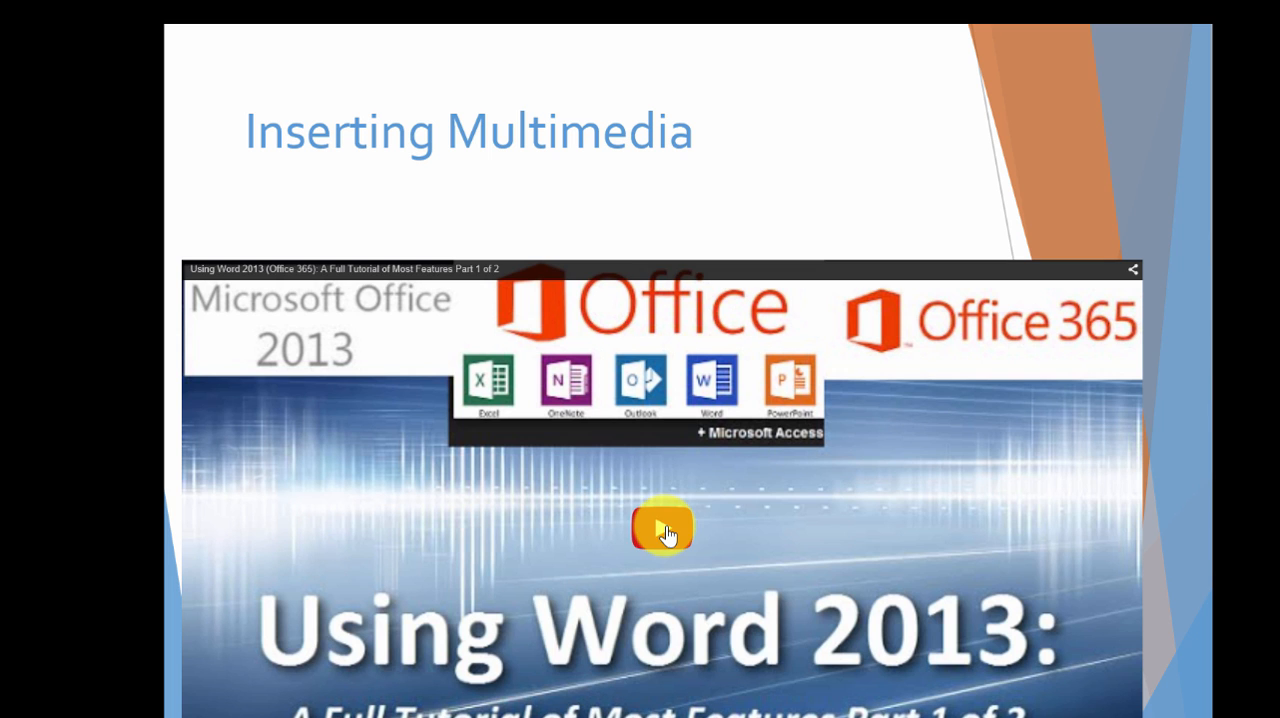
{"action": "left_click", "coordinate": [662, 528]}
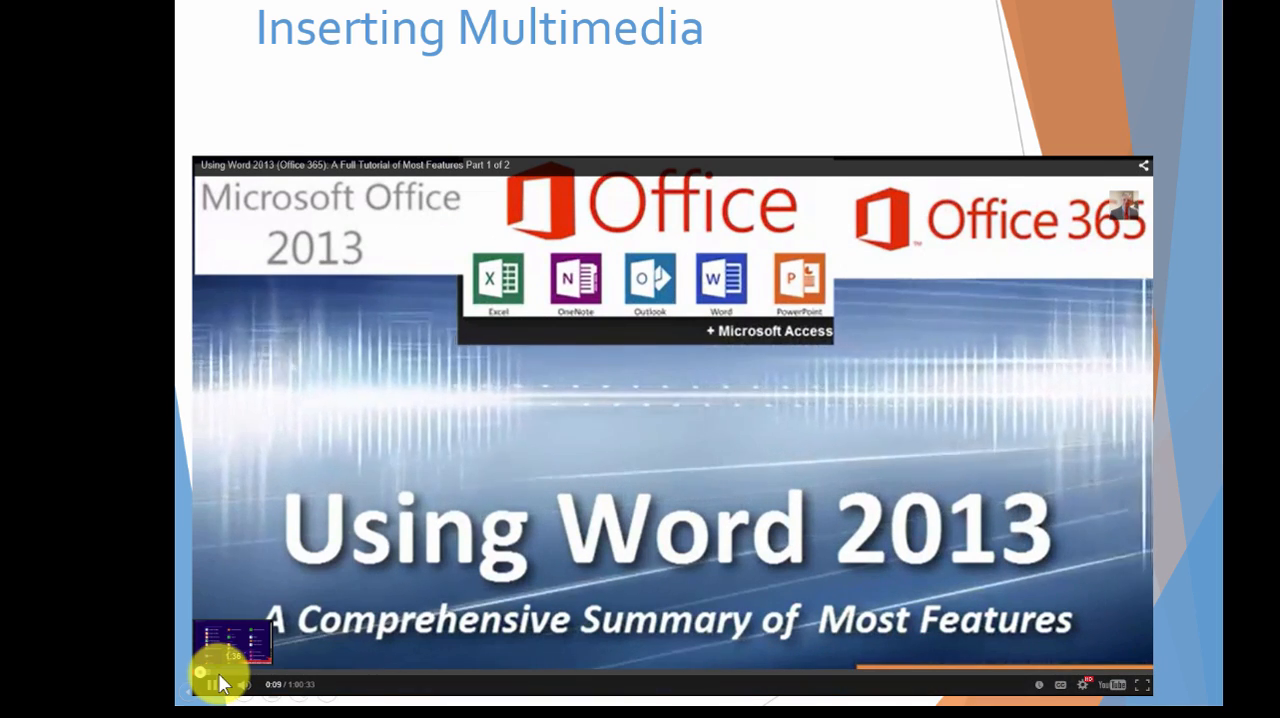
{"action": "left_click", "coordinate": [212, 684]}
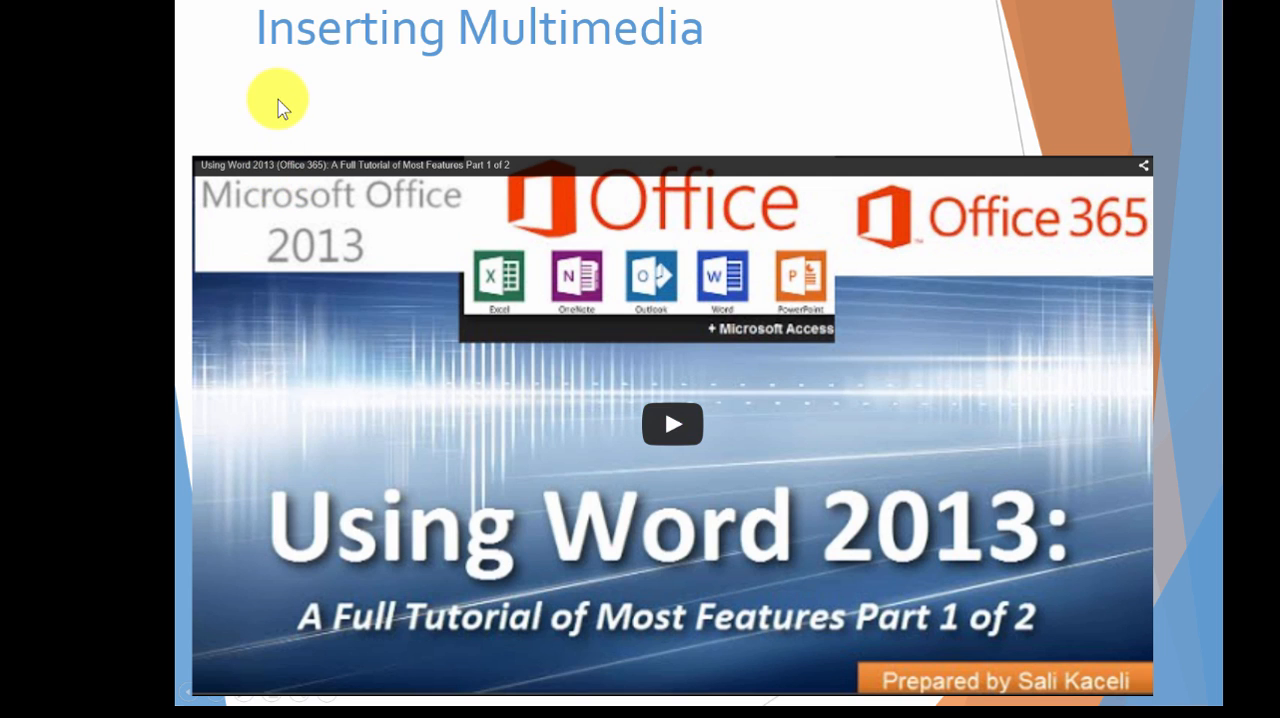
{"action": "mouse_move", "coordinate": [344, 106]}
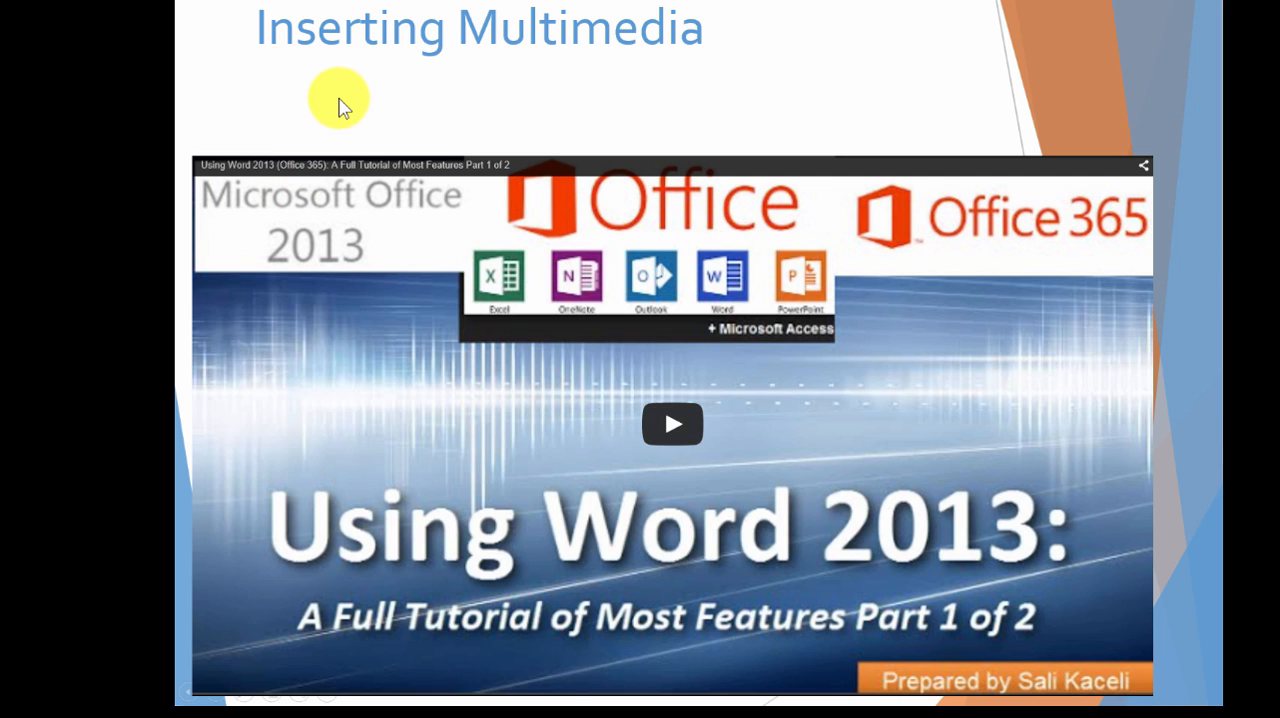
{"action": "left_click", "coordinate": [1132, 18]}
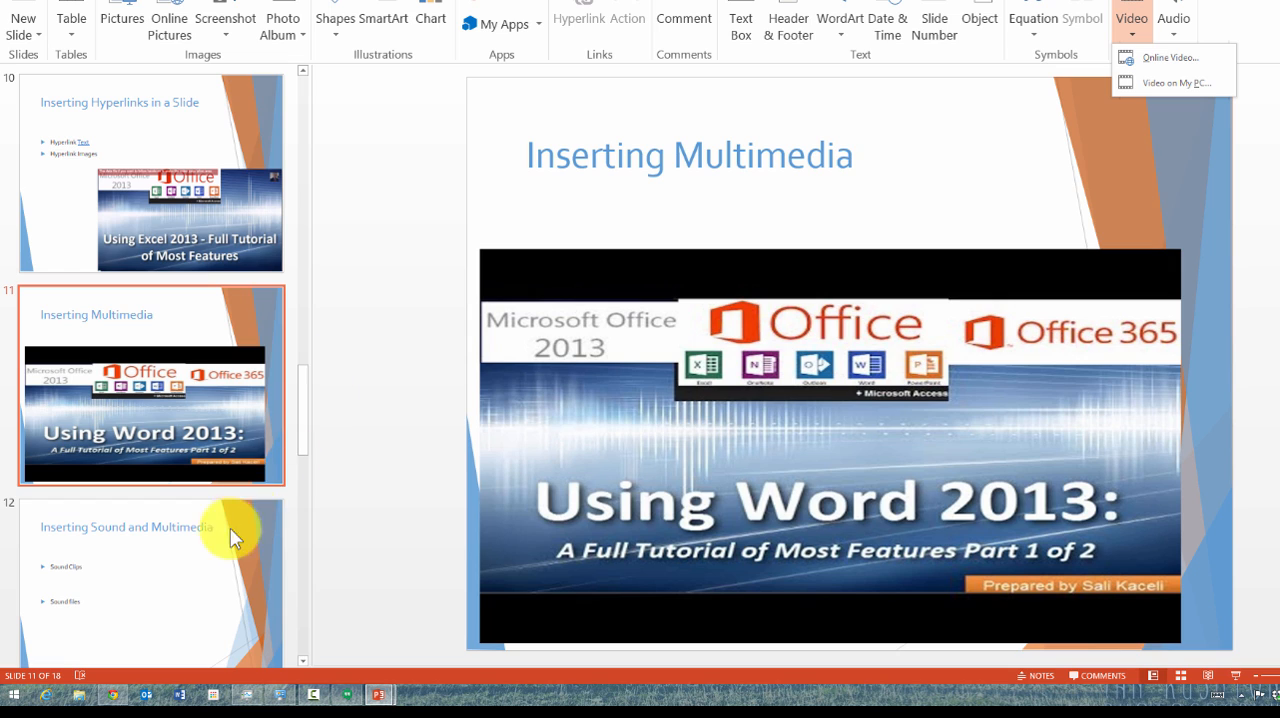
{"action": "mouse_move", "coordinate": [318, 488]}
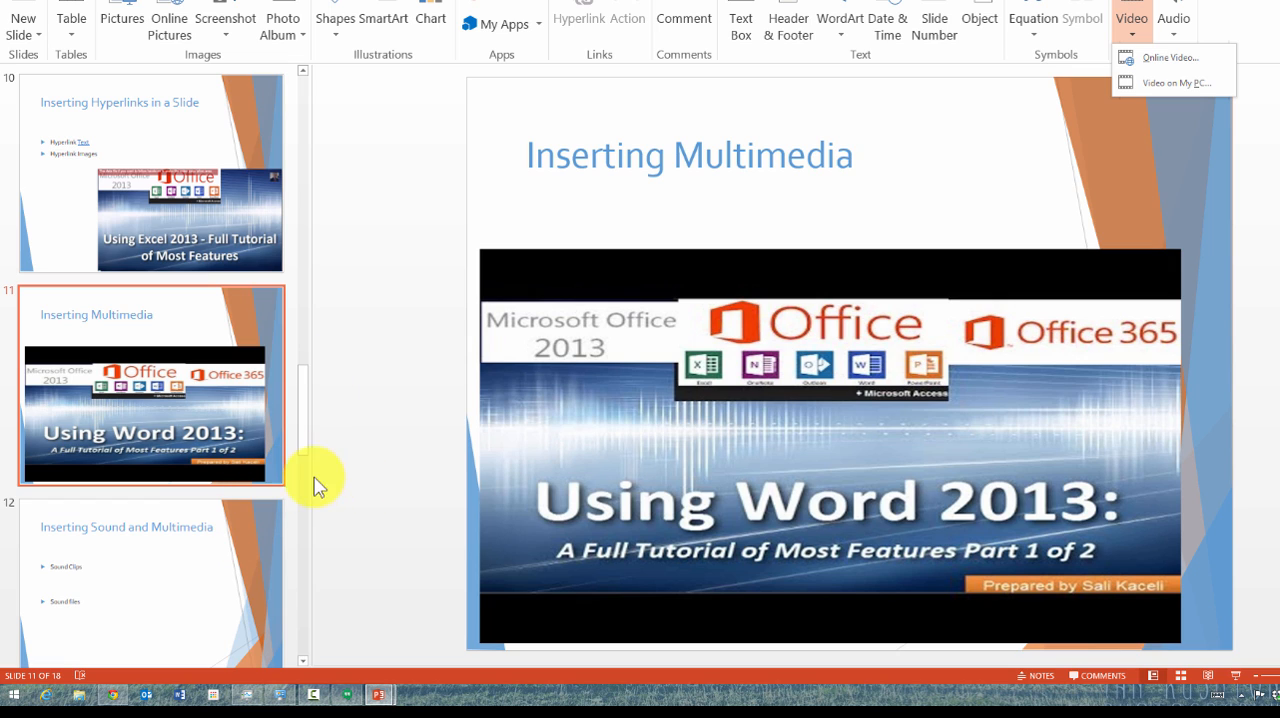
{"action": "mouse_move", "coordinate": [270, 482]}
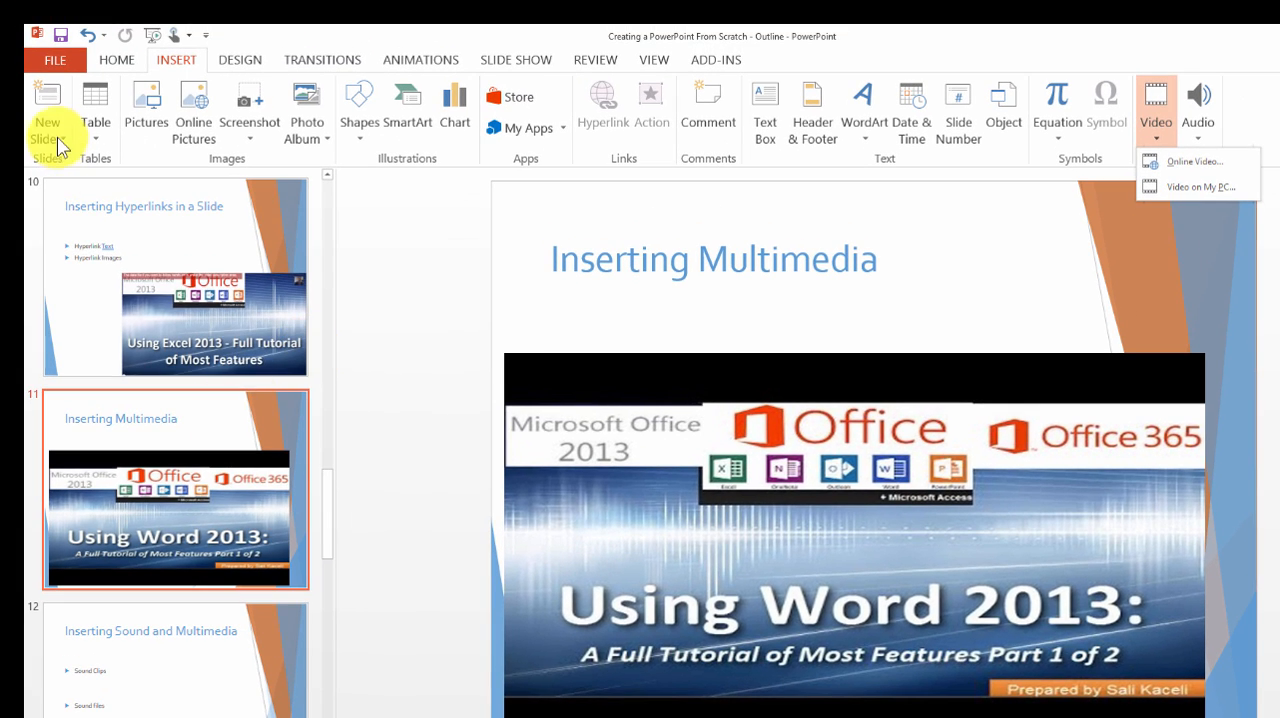
- Add a new slide and insert the local Sample Video file from the computer onto it
{"action": "left_click", "coordinate": [46, 100]}
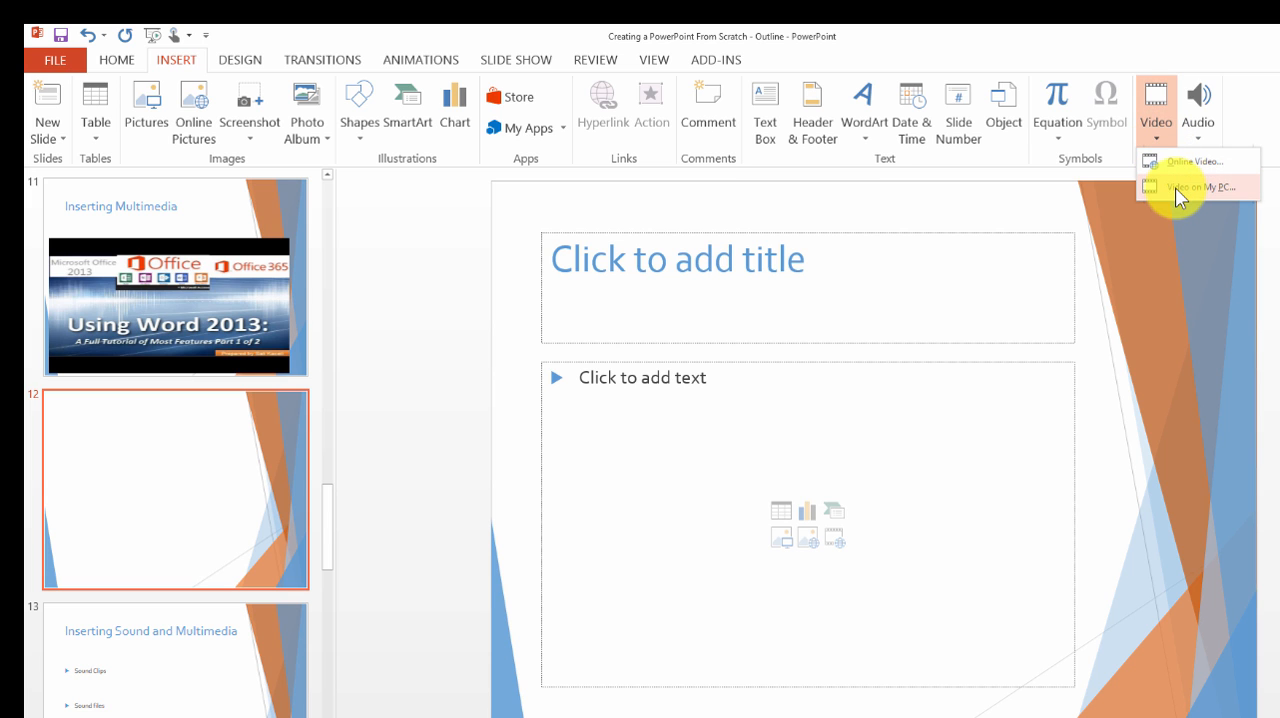
{"action": "left_click", "coordinate": [1206, 188]}
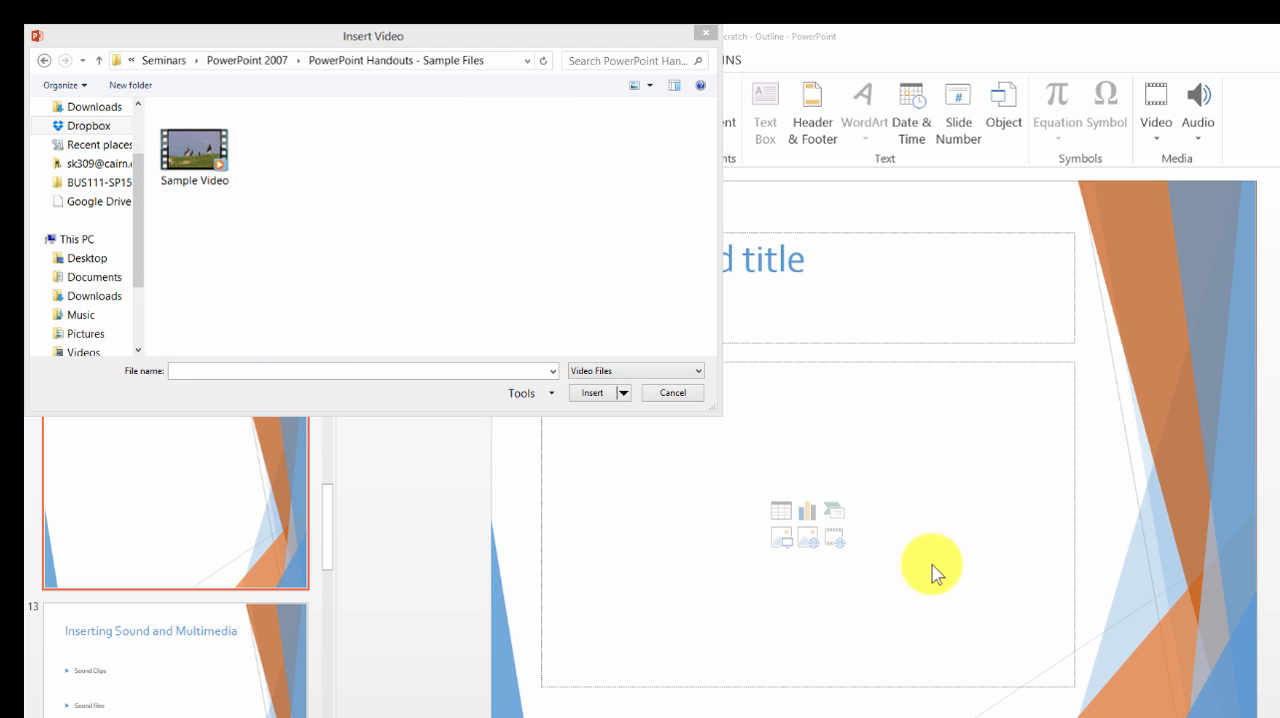
{"action": "left_click", "coordinate": [194, 150]}
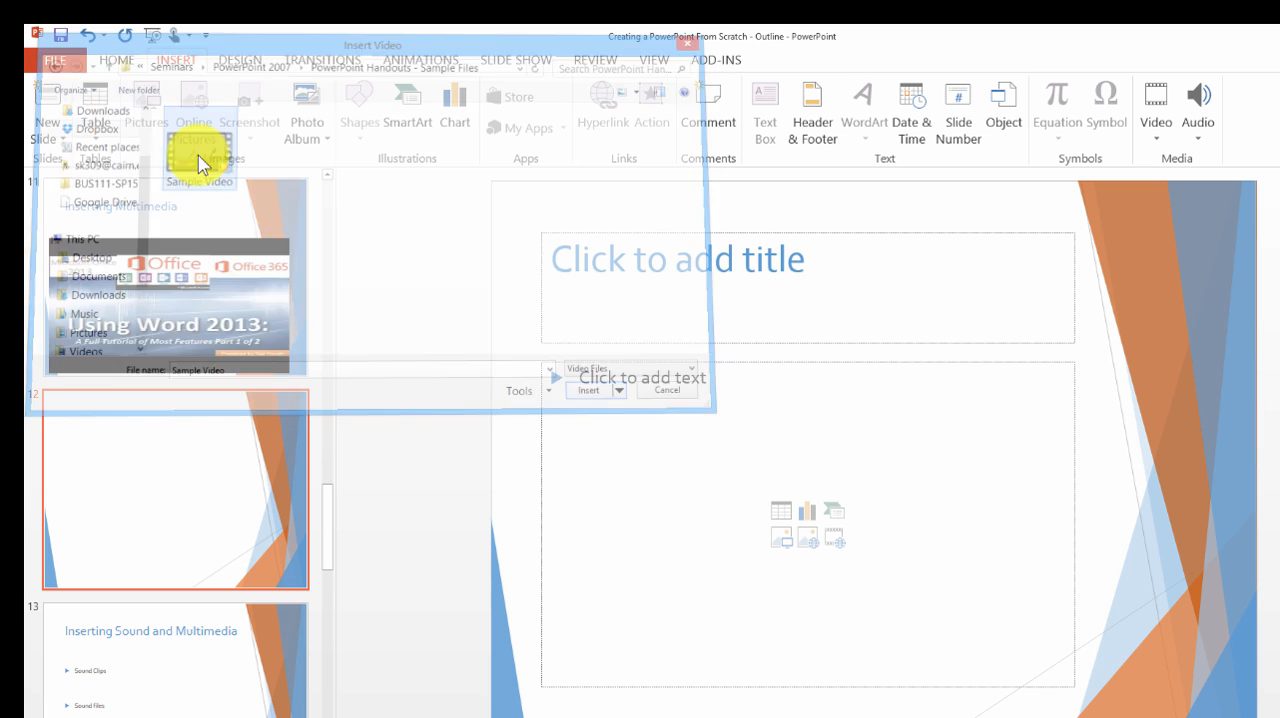
{"action": "left_click", "coordinate": [588, 390]}
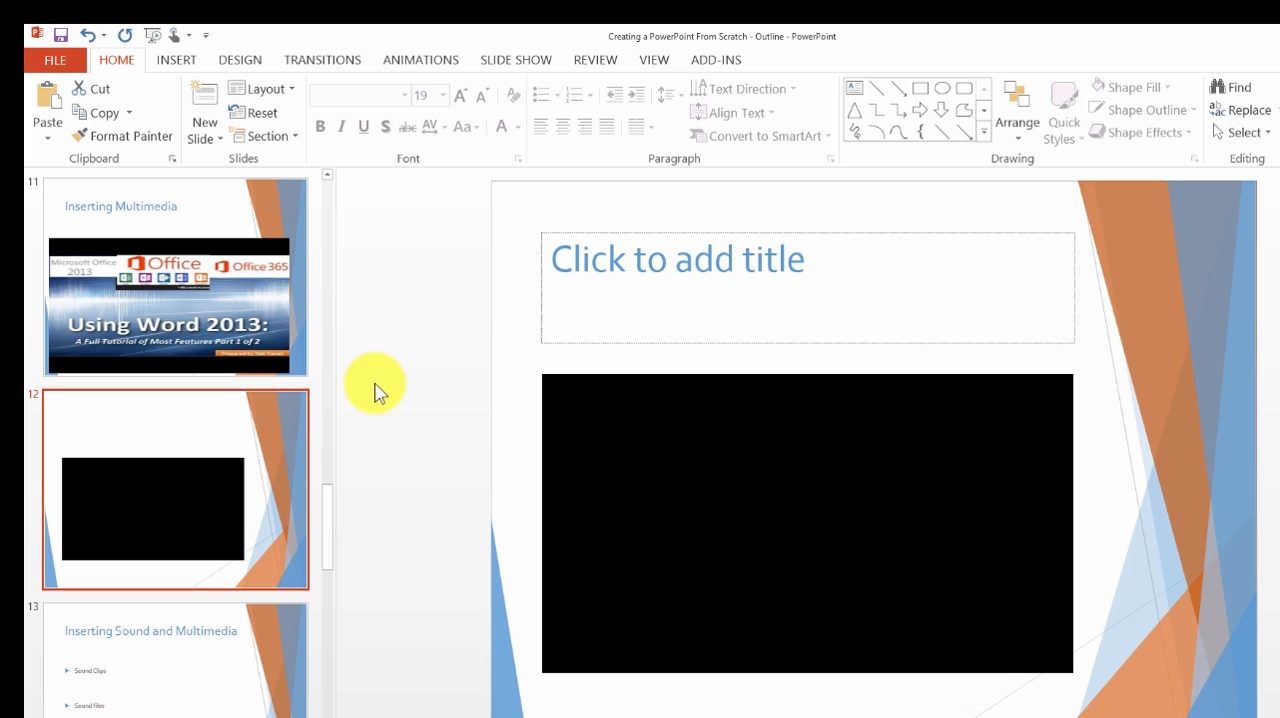
{"action": "mouse_move", "coordinate": [490, 64]}
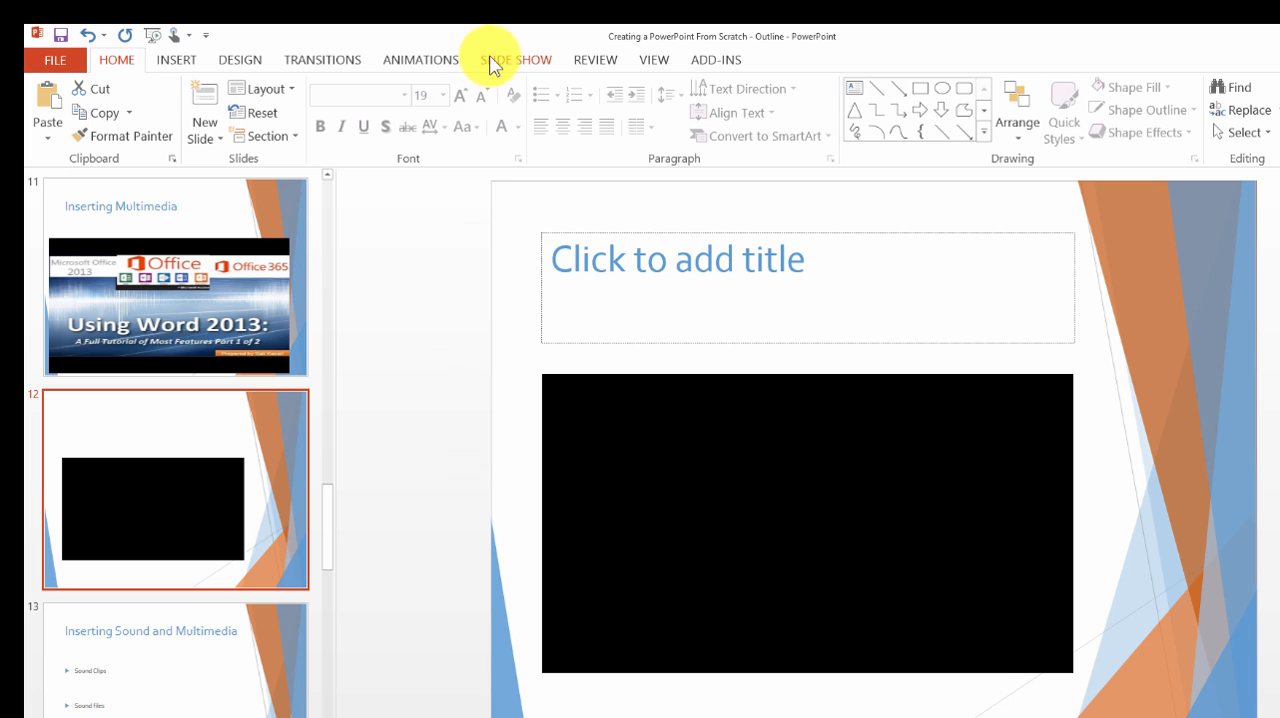
{"action": "left_click", "coordinate": [516, 58]}
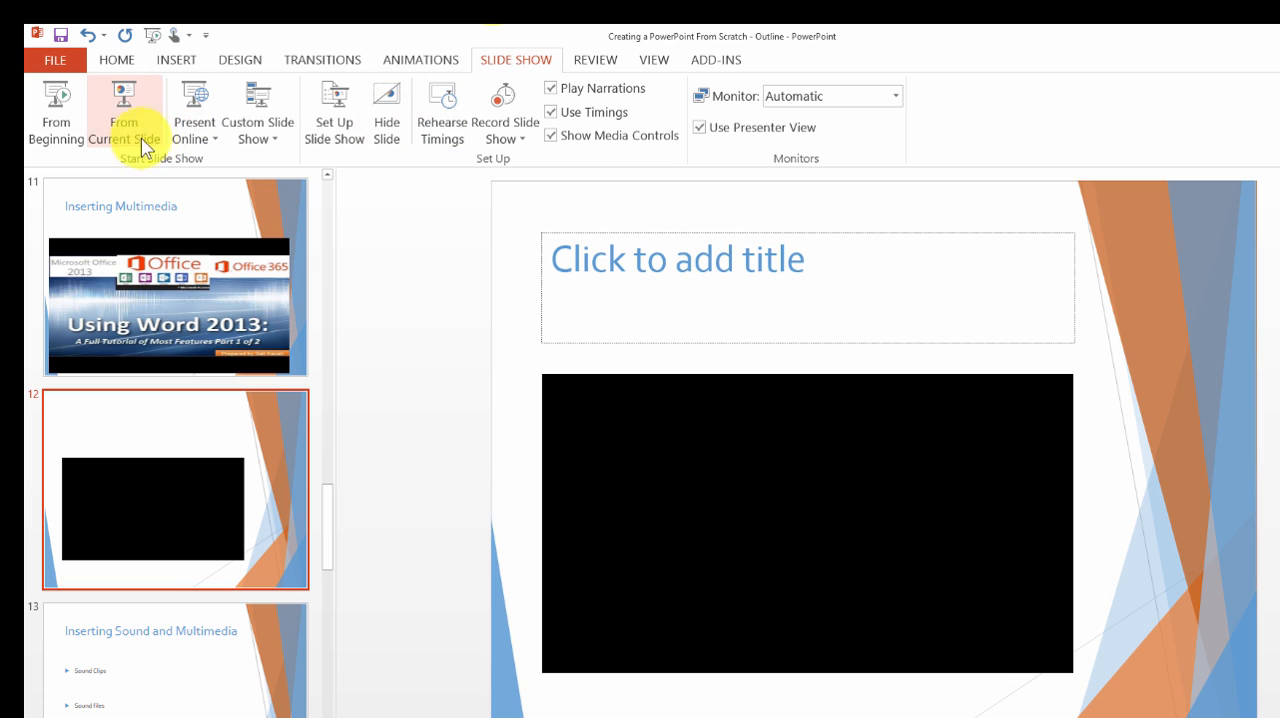
{"action": "left_click", "coordinate": [124, 110]}
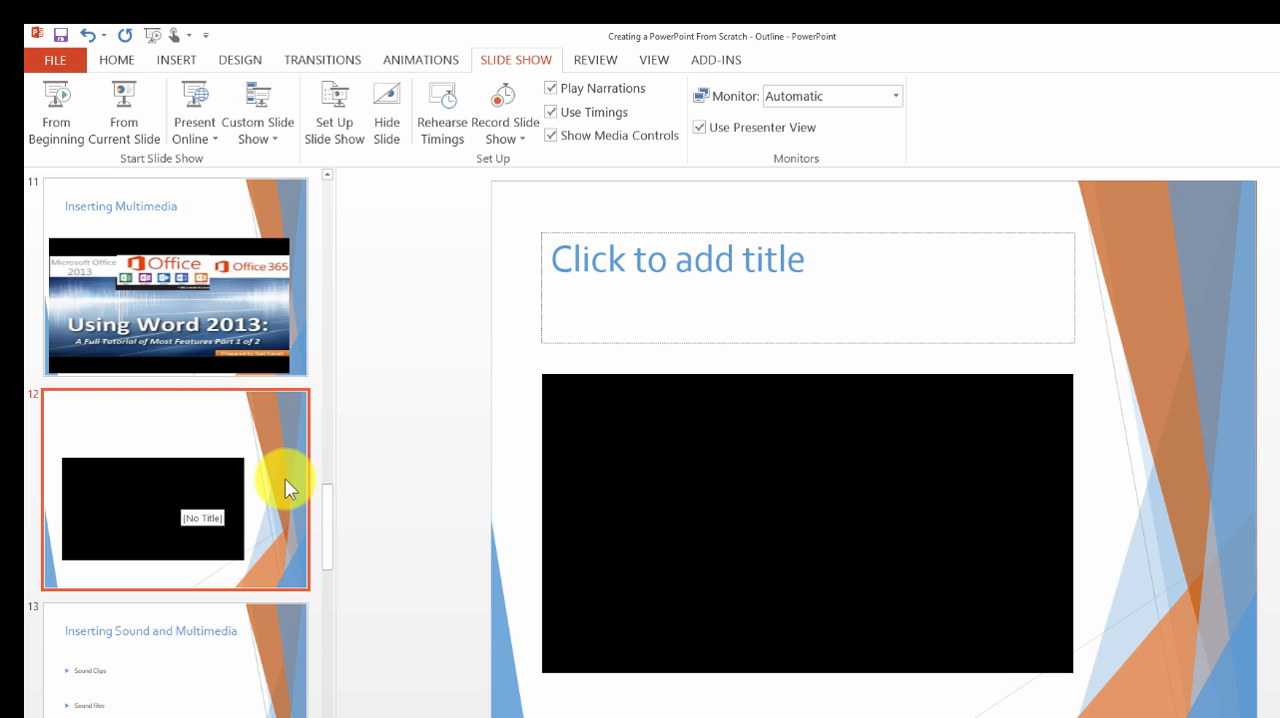
{"action": "mouse_move", "coordinate": [220, 322]}
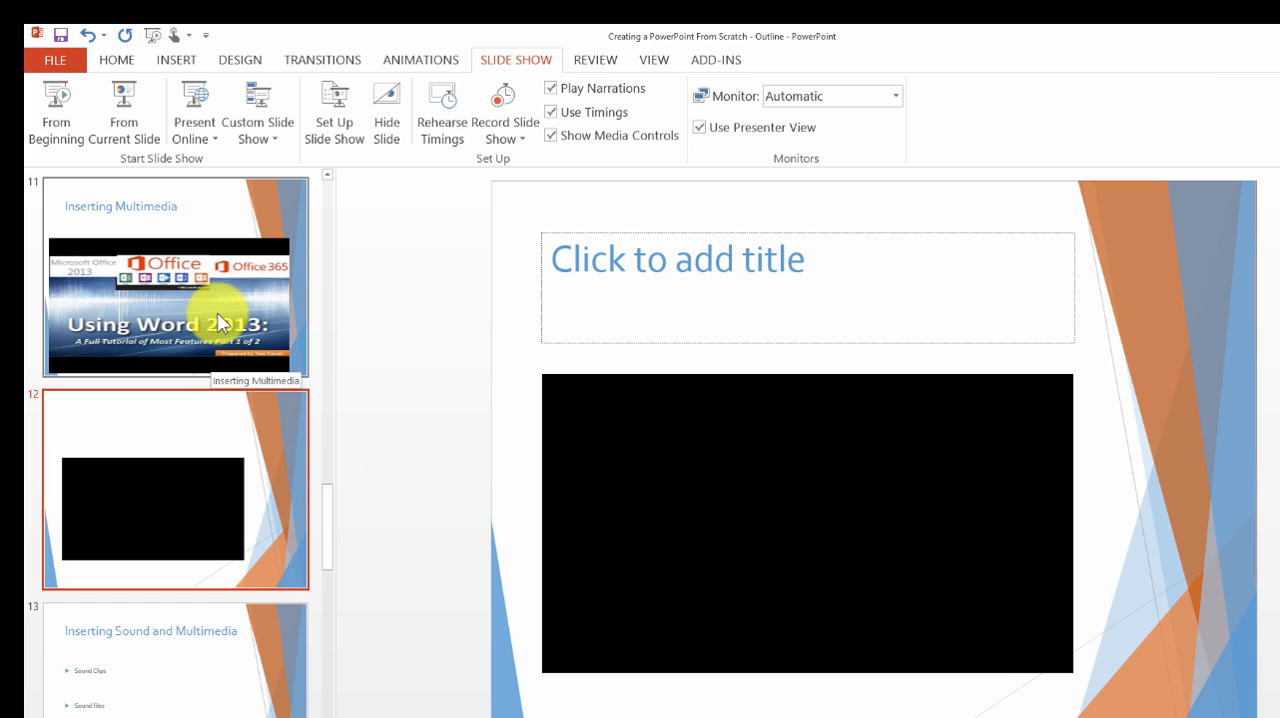
{"action": "left_click", "coordinate": [170, 276]}
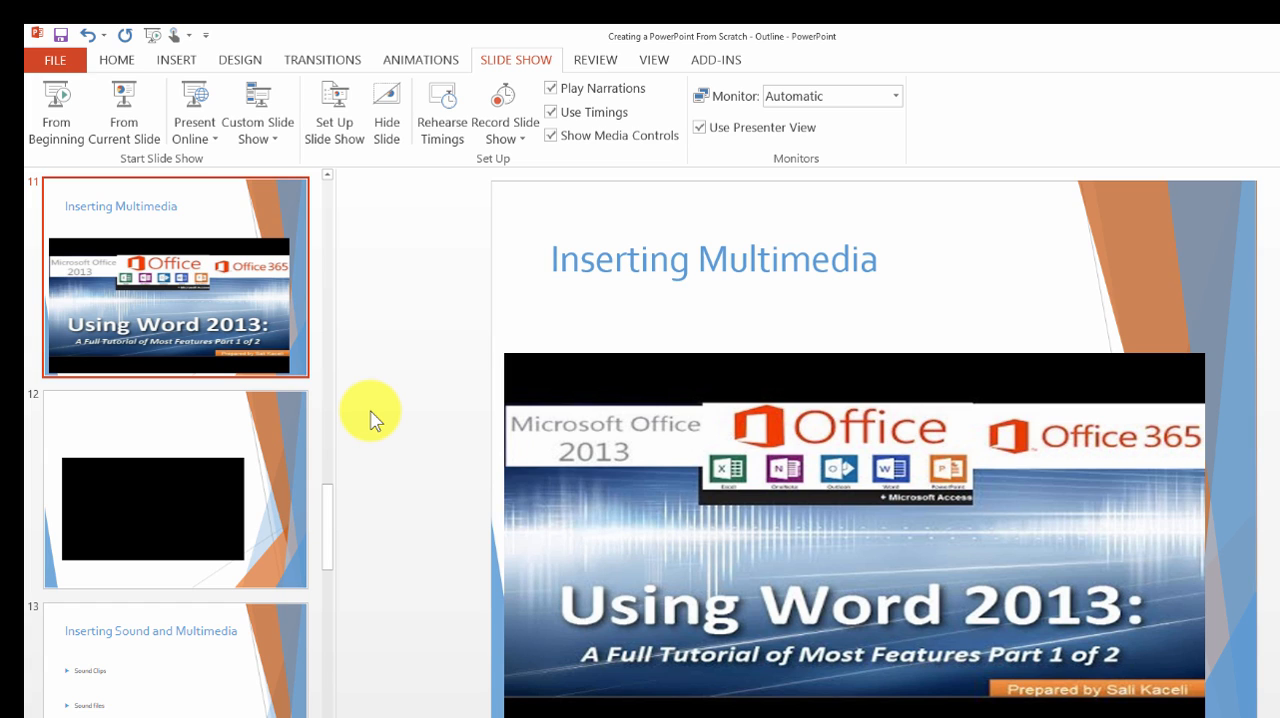
{"action": "mouse_move", "coordinate": [150, 322]}
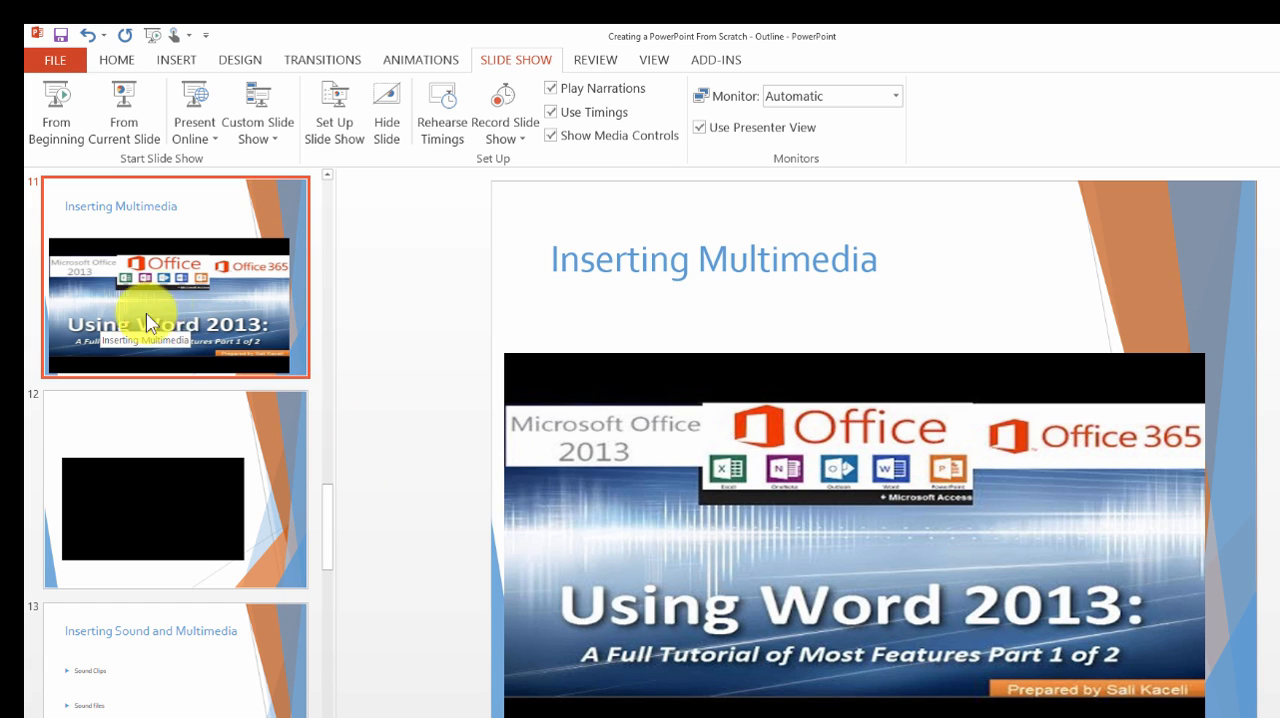
{"action": "mouse_move", "coordinate": [180, 318]}
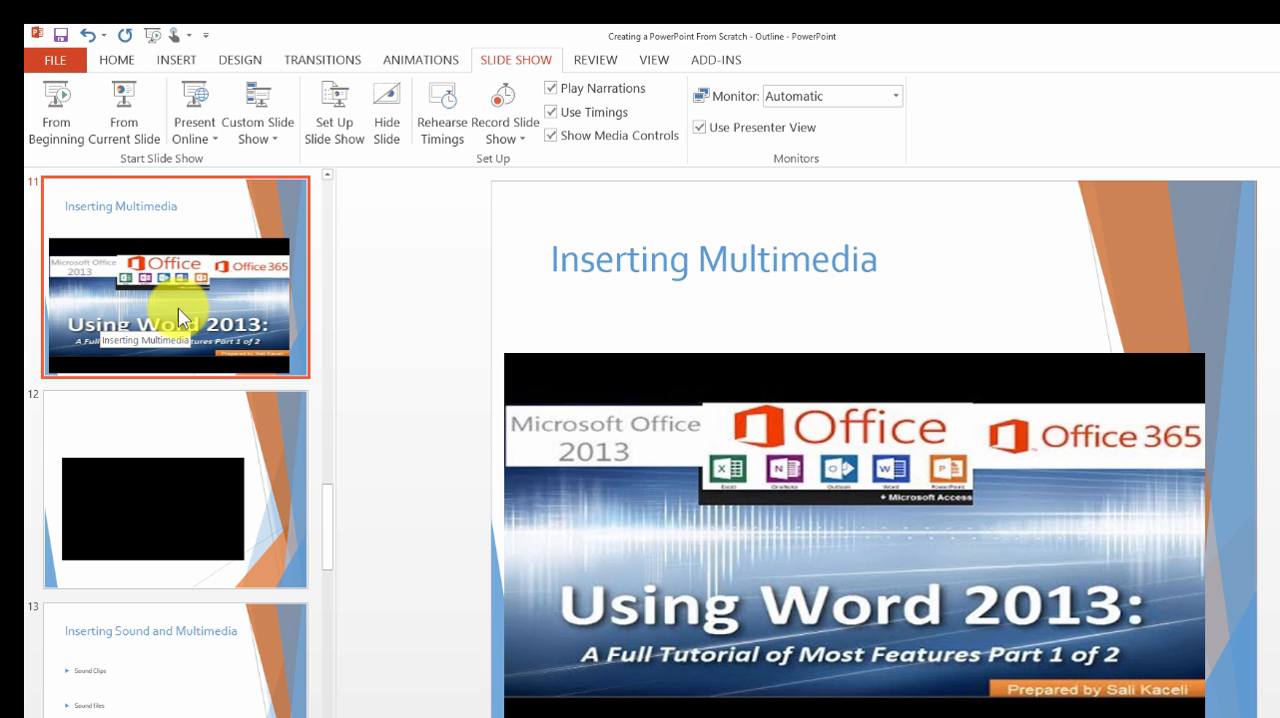
{"action": "mouse_move", "coordinate": [220, 576]}
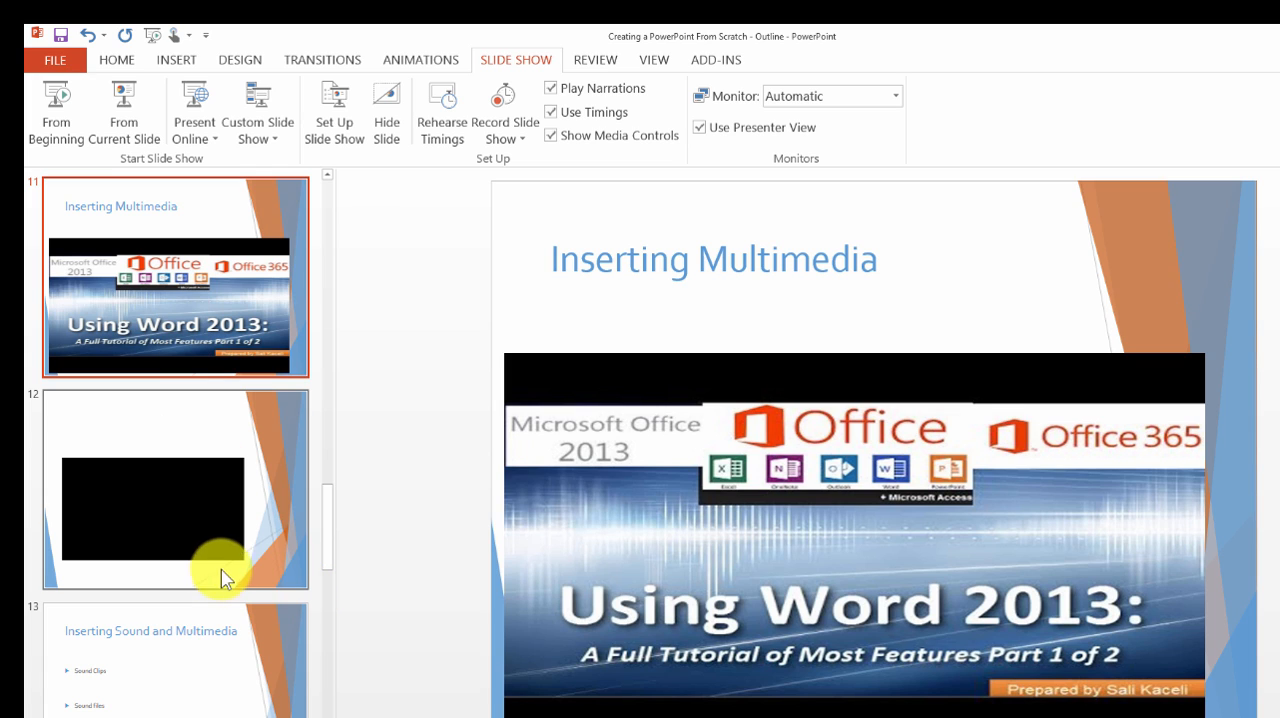
- Select slide 12 with the black video and show the Insert media options
{"action": "left_click", "coordinate": [176, 490]}
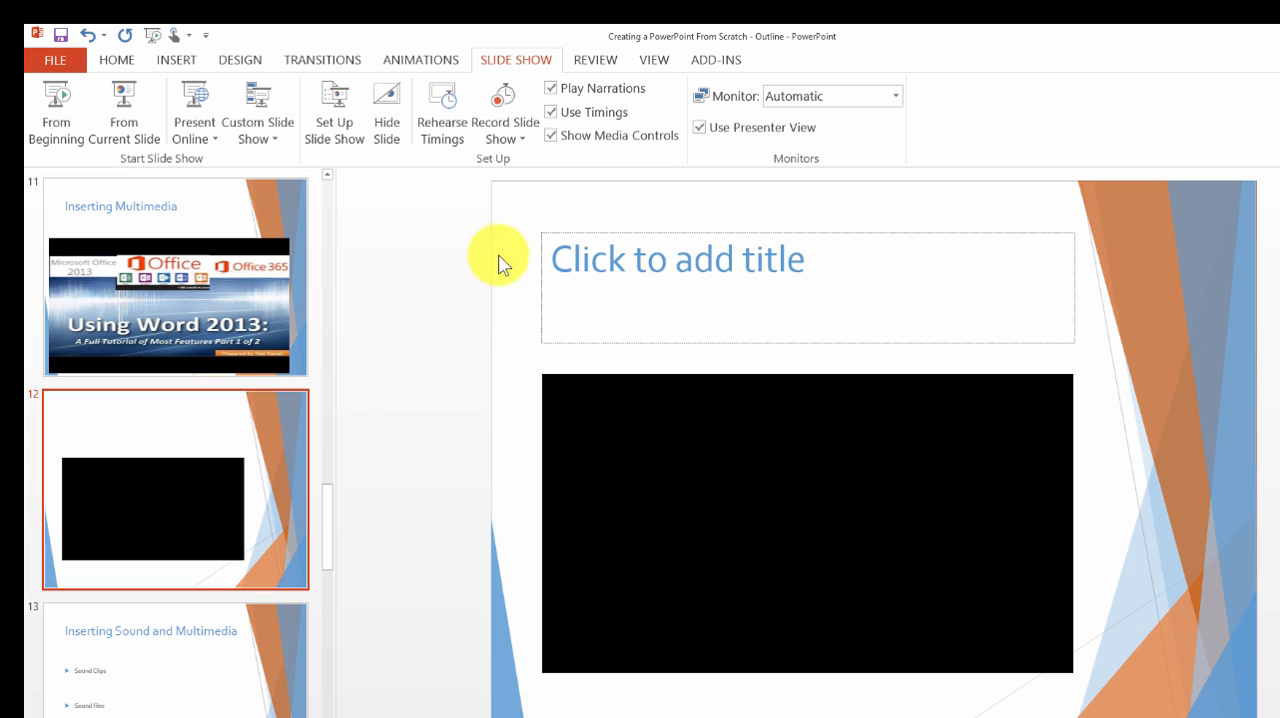
{"action": "left_click", "coordinate": [176, 58]}
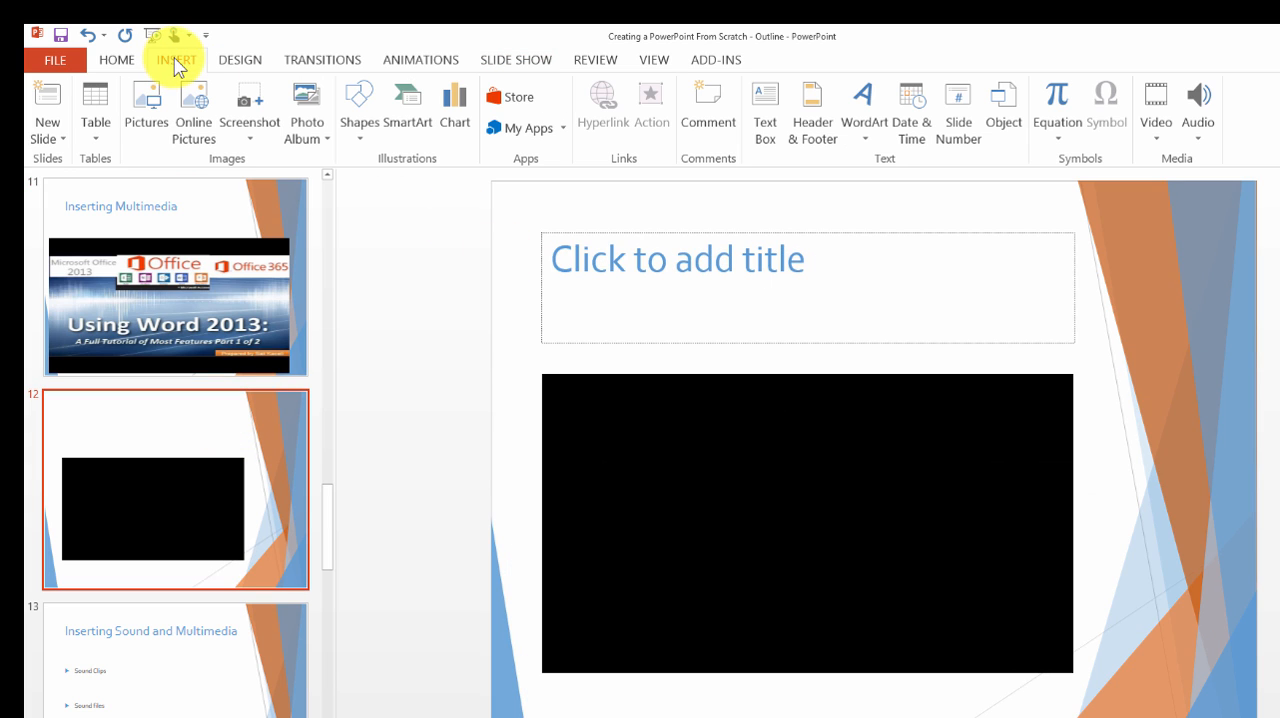
{"action": "mouse_move", "coordinate": [1198, 110]}
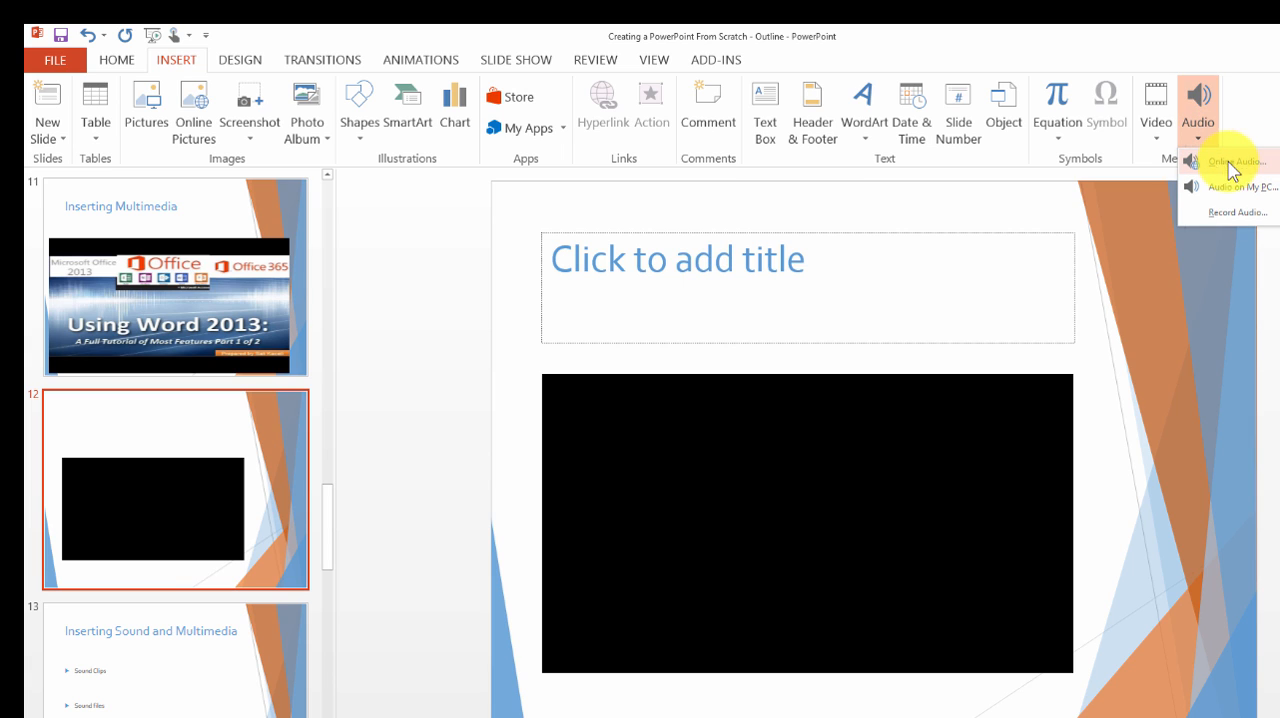
{"action": "mouse_move", "coordinate": [1240, 218]}
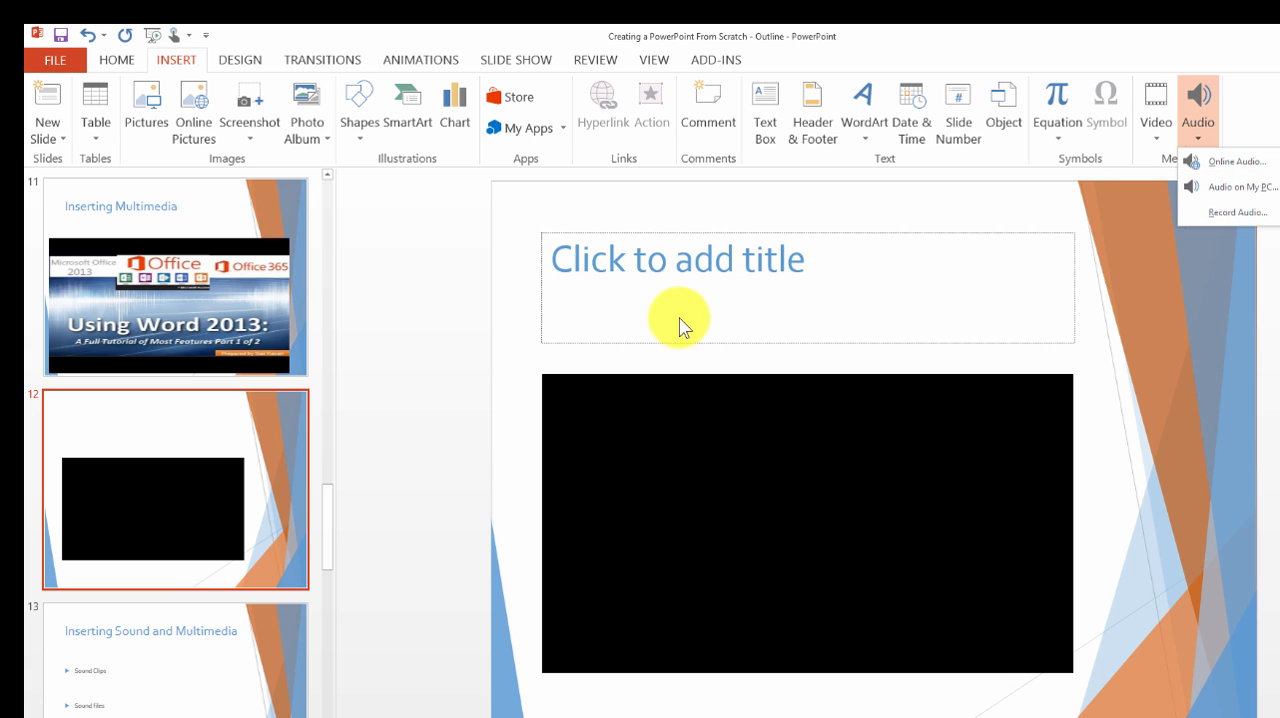
{"action": "mouse_move", "coordinate": [1236, 188]}
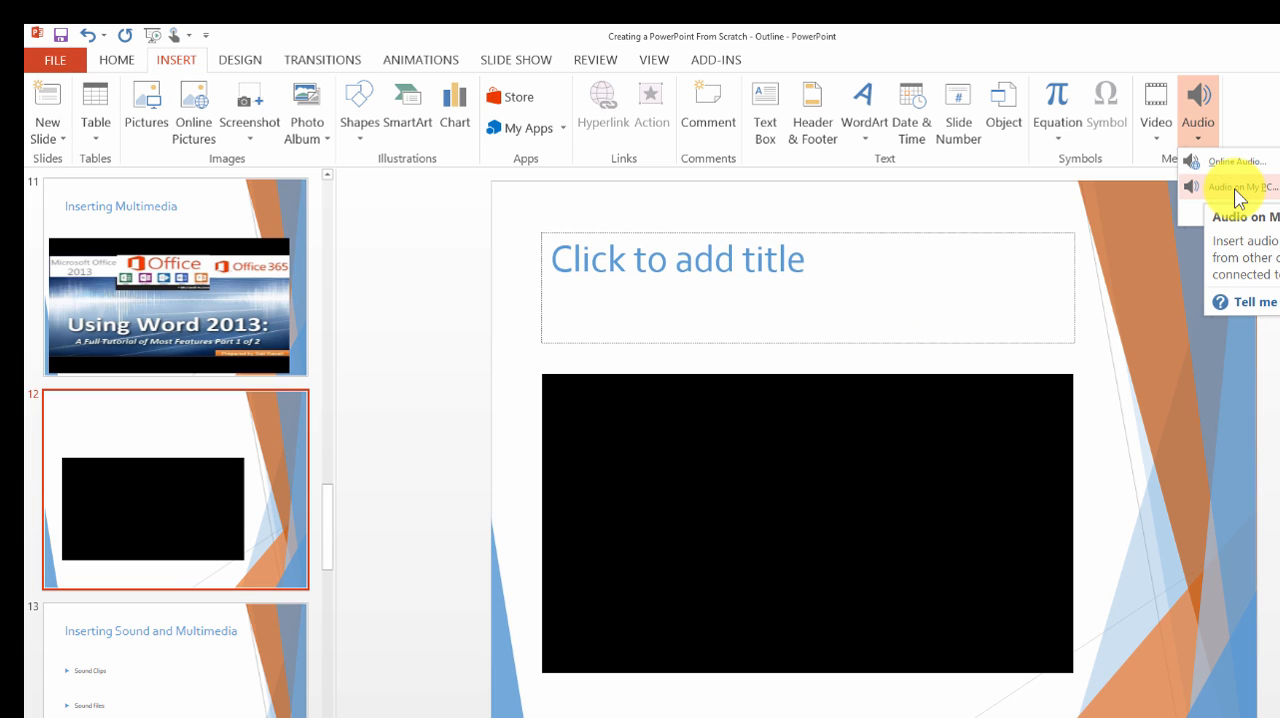
{"action": "mouse_move", "coordinate": [1220, 160]}
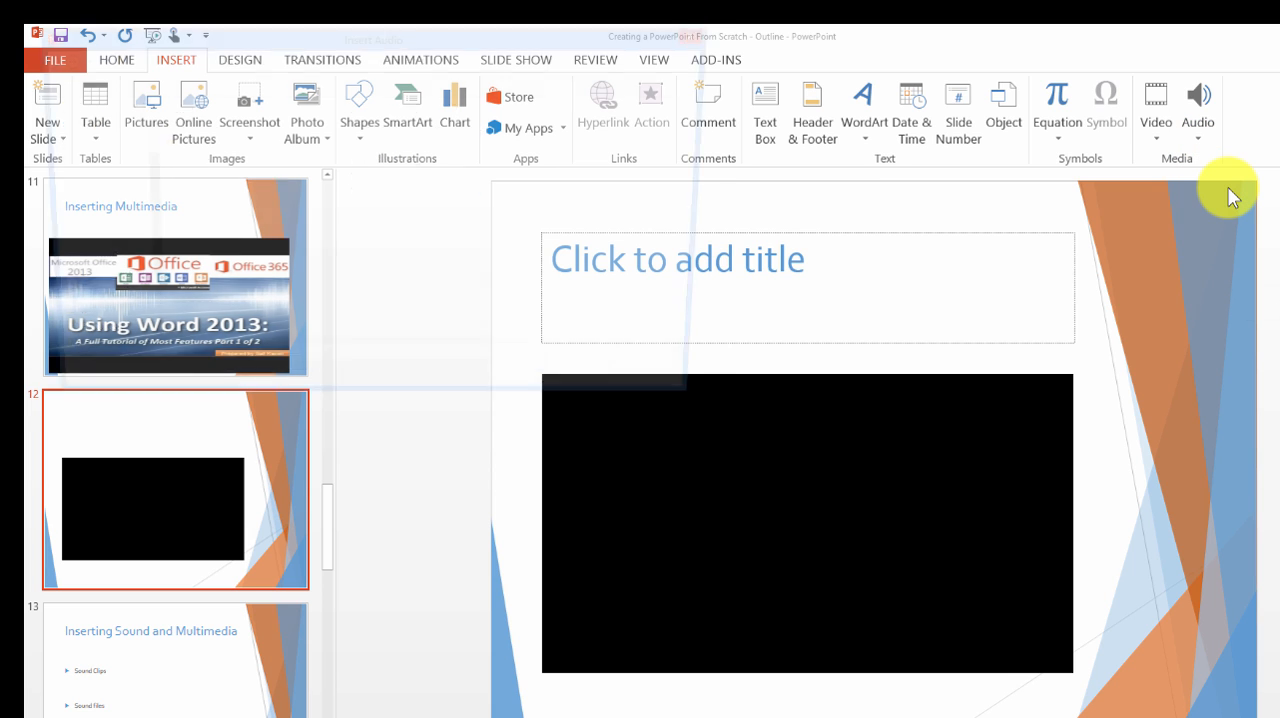
- Insert the chosen audio file onto slide 12 as a speaker icon
{"action": "left_click", "coordinate": [1196, 110]}
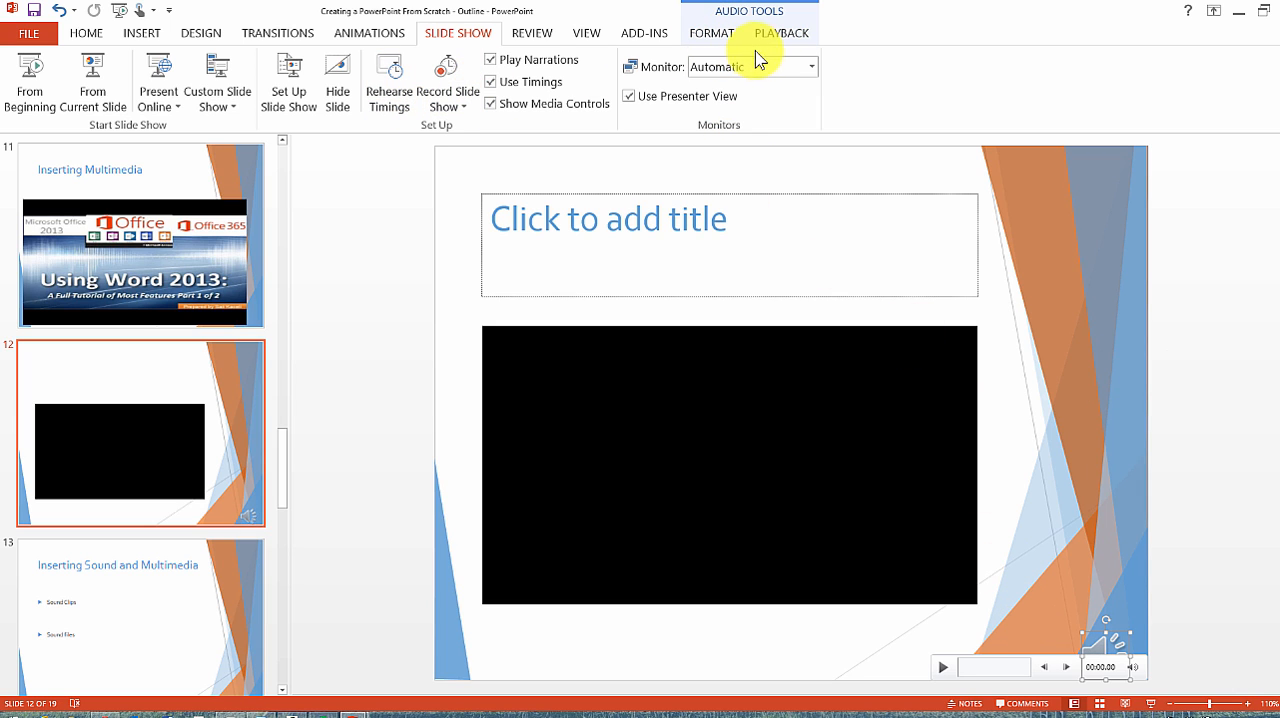
- Keep the audio clip's Playback Start setting at On Click and reselect the clip
{"action": "left_click", "coordinate": [780, 32]}
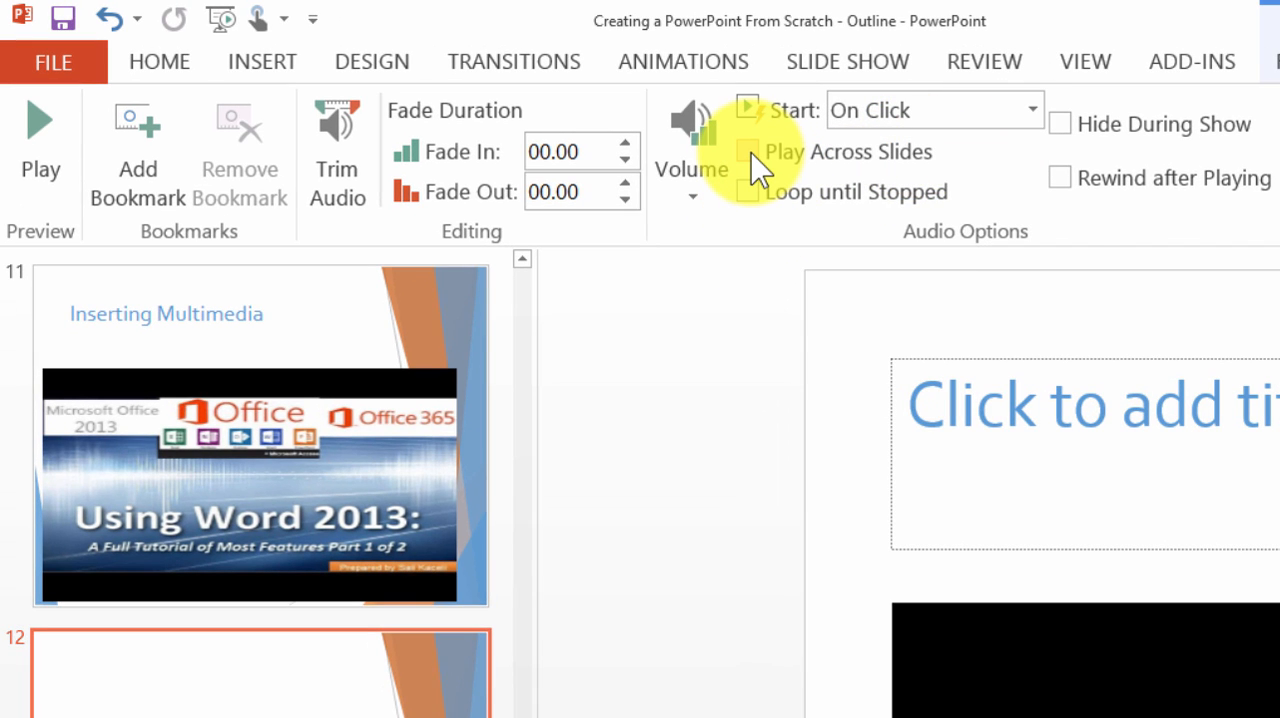
{"action": "mouse_move", "coordinate": [748, 152]}
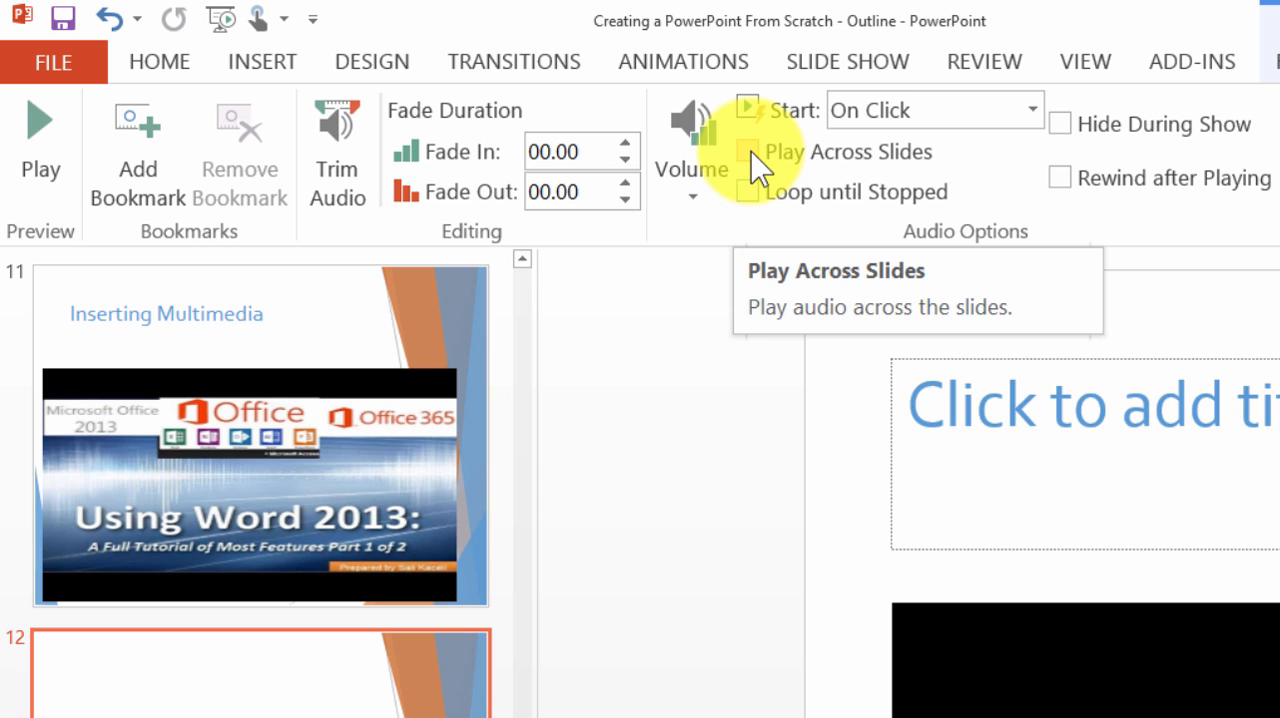
{"action": "left_click", "coordinate": [1032, 110]}
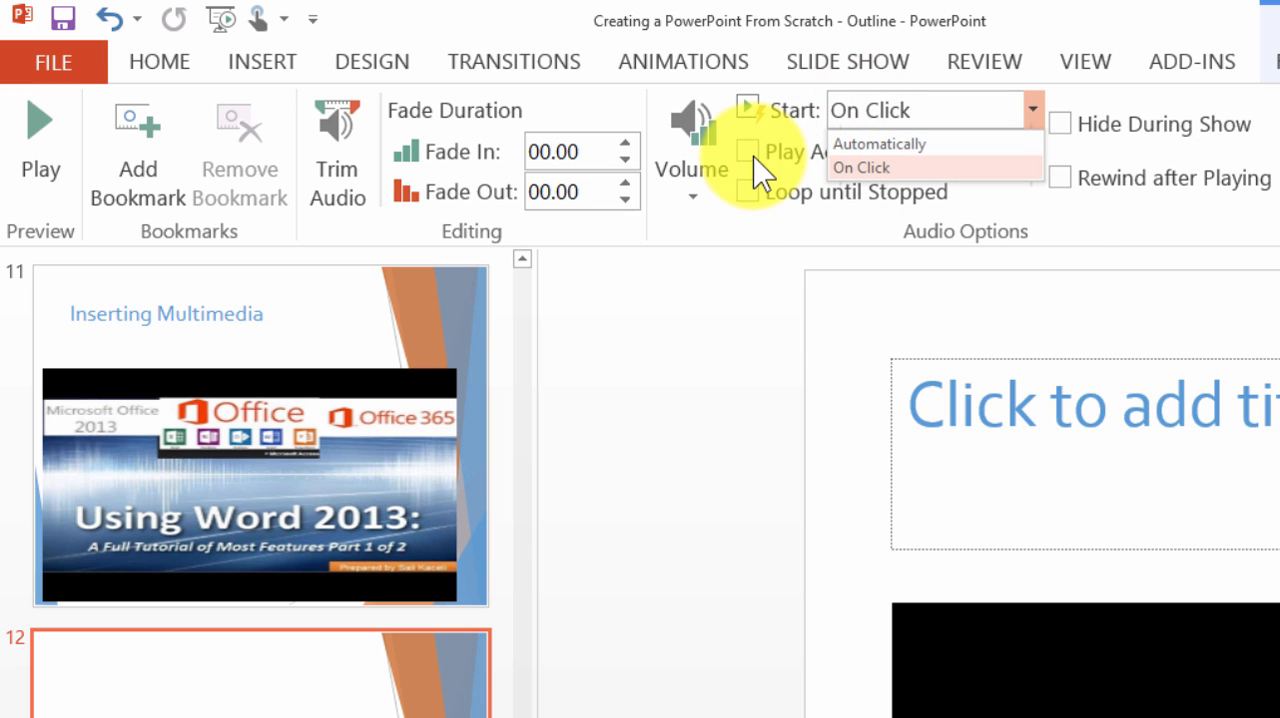
{"action": "left_click", "coordinate": [860, 168]}
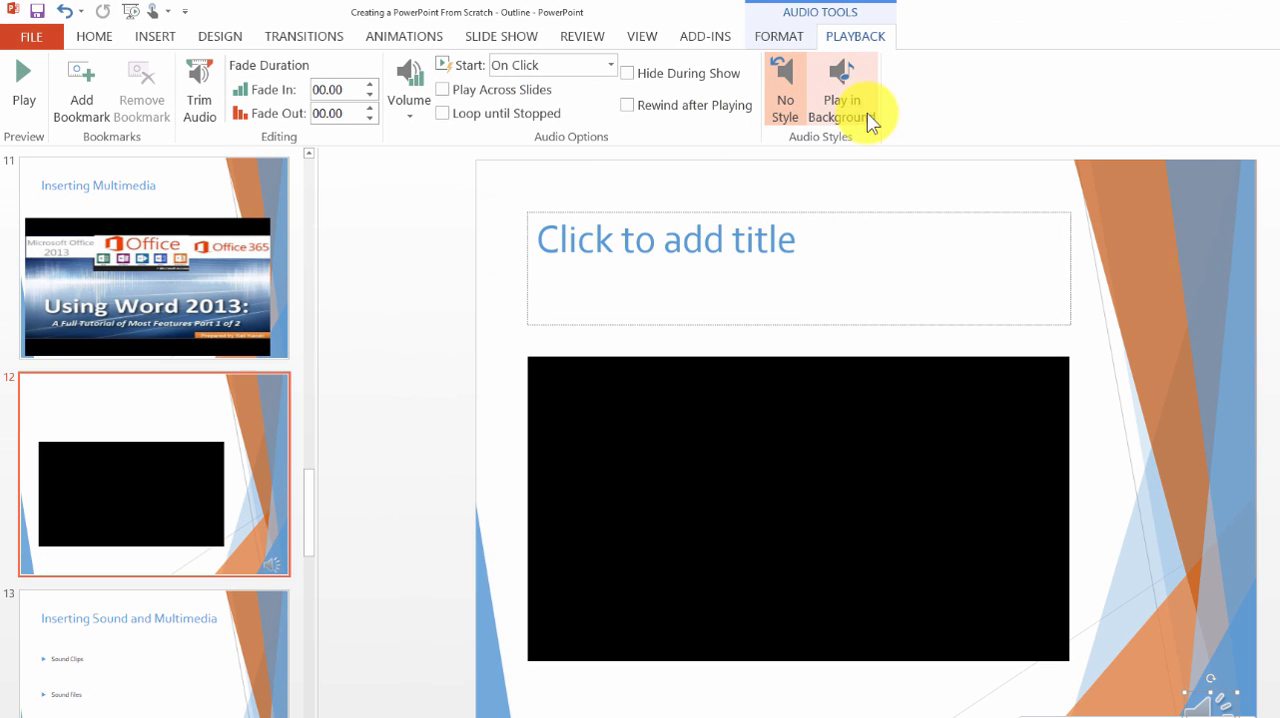
{"action": "mouse_move", "coordinate": [842, 84]}
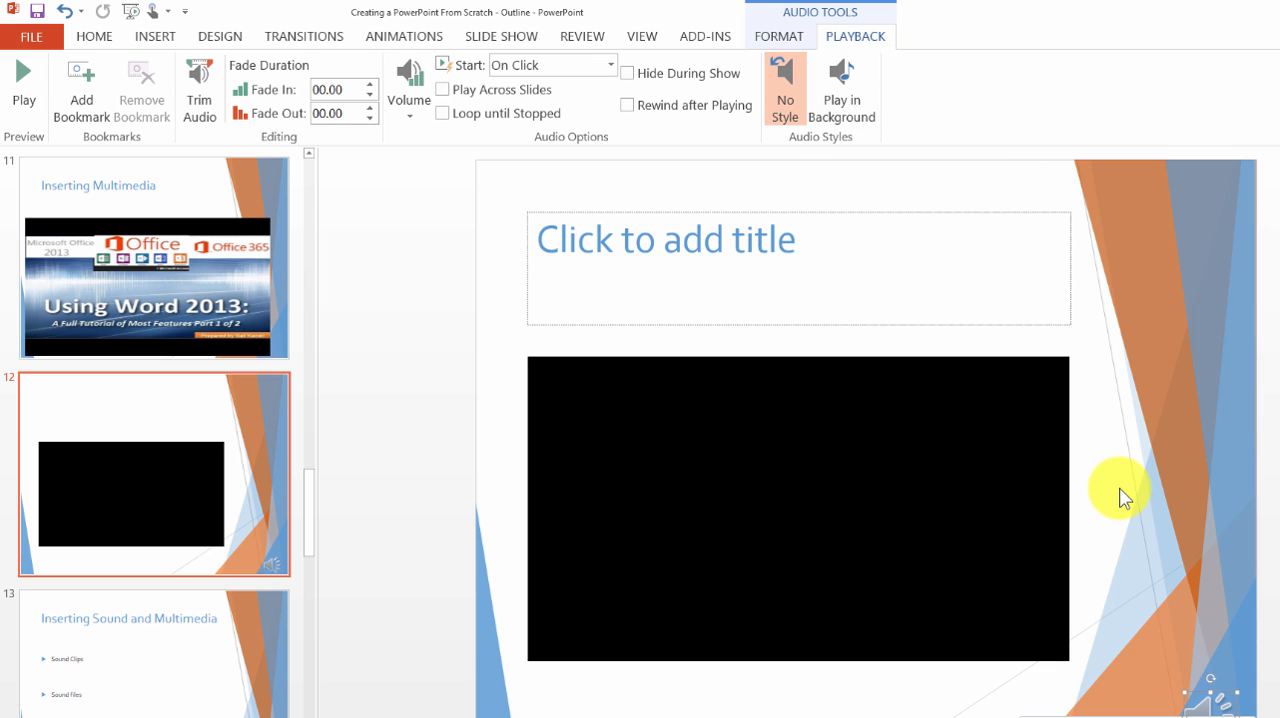
{"action": "mouse_move", "coordinate": [1220, 710]}
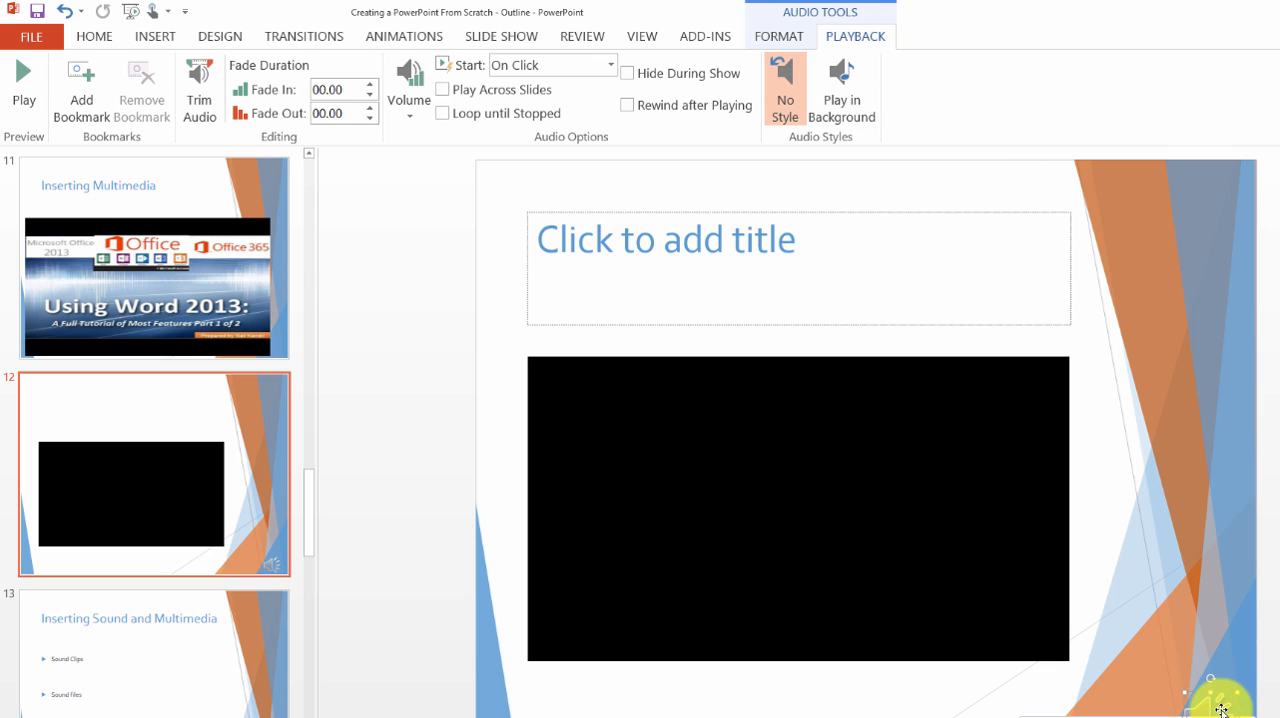
{"action": "left_click", "coordinate": [780, 36]}
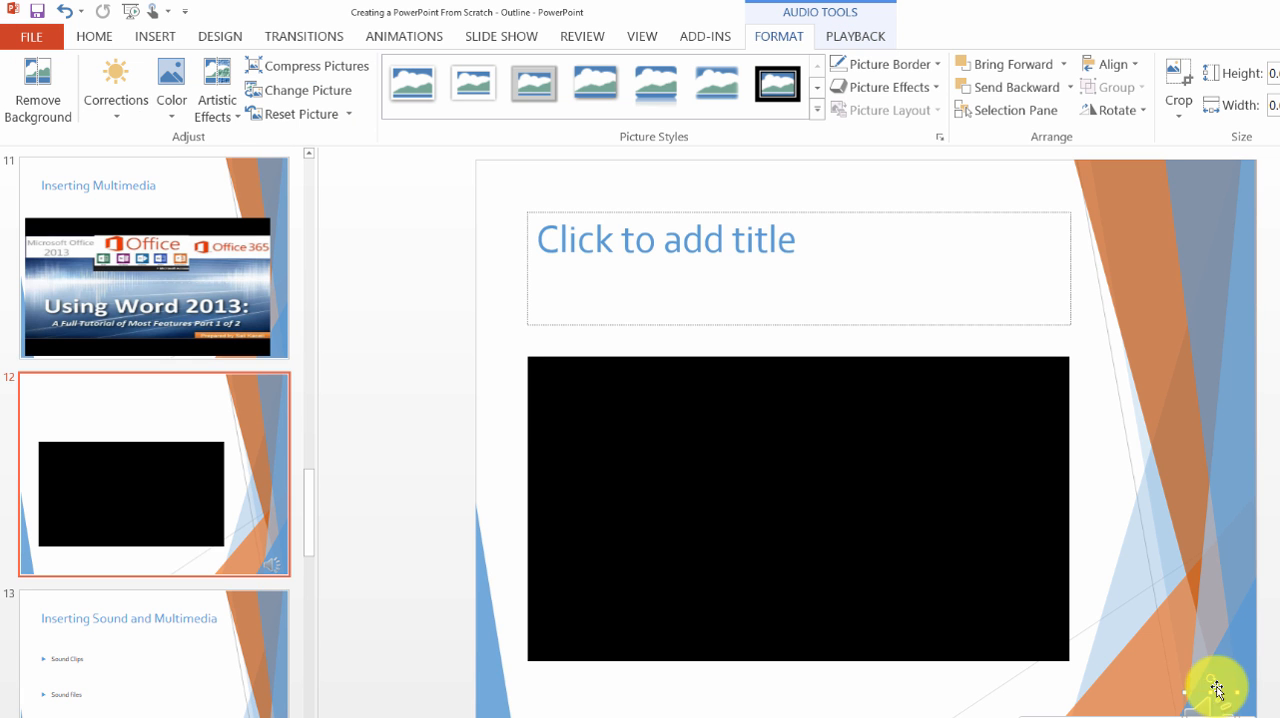
{"action": "left_click", "coordinate": [856, 36]}
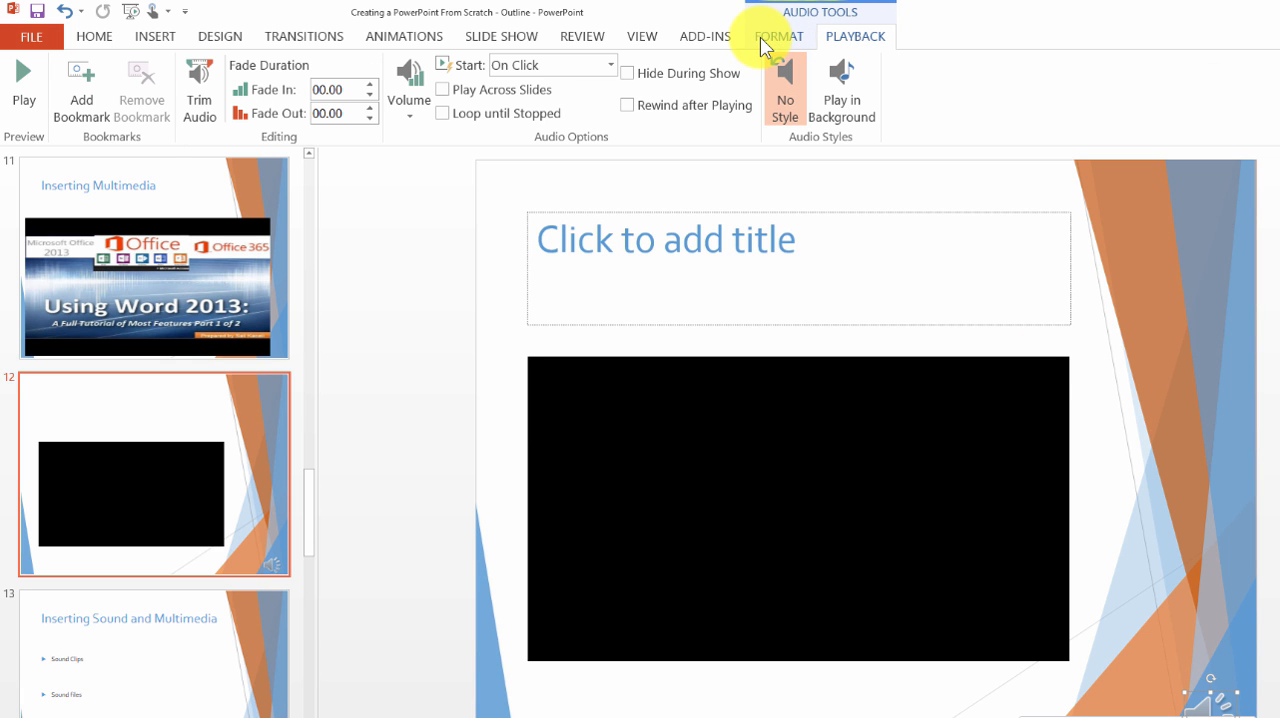
{"action": "right_click", "coordinate": [798, 510]}
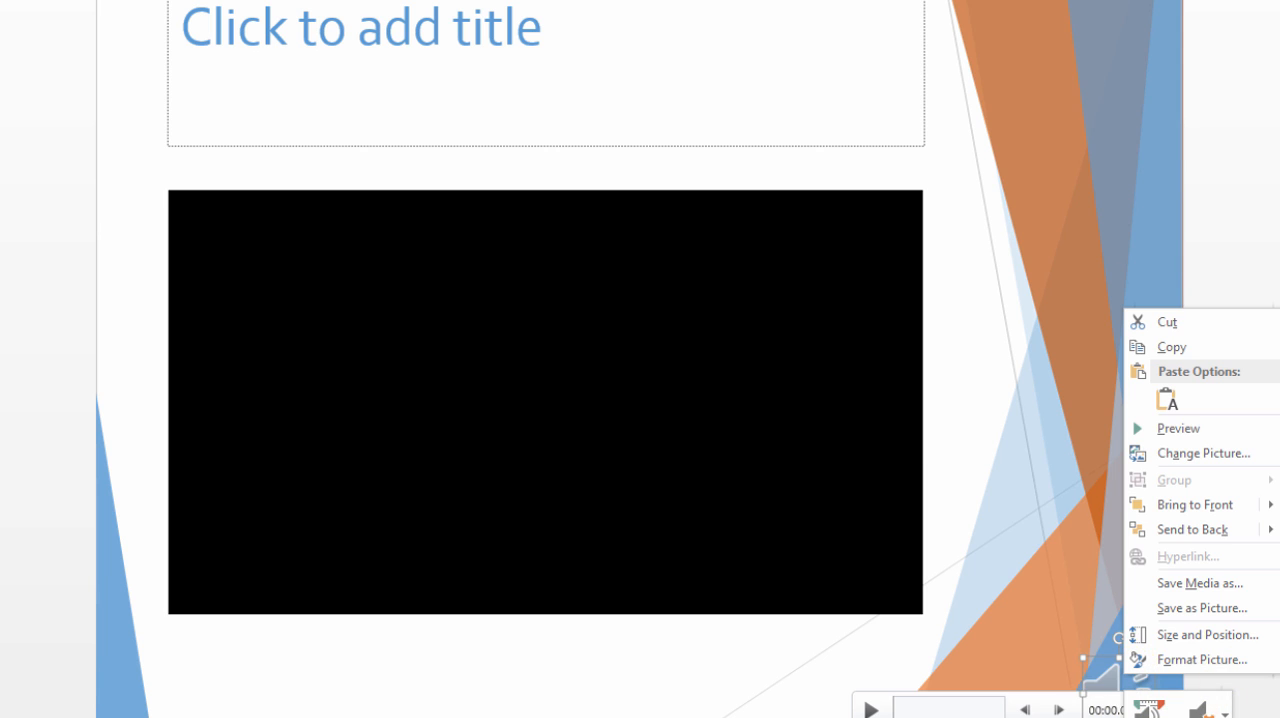
{"action": "mouse_move", "coordinate": [1200, 452]}
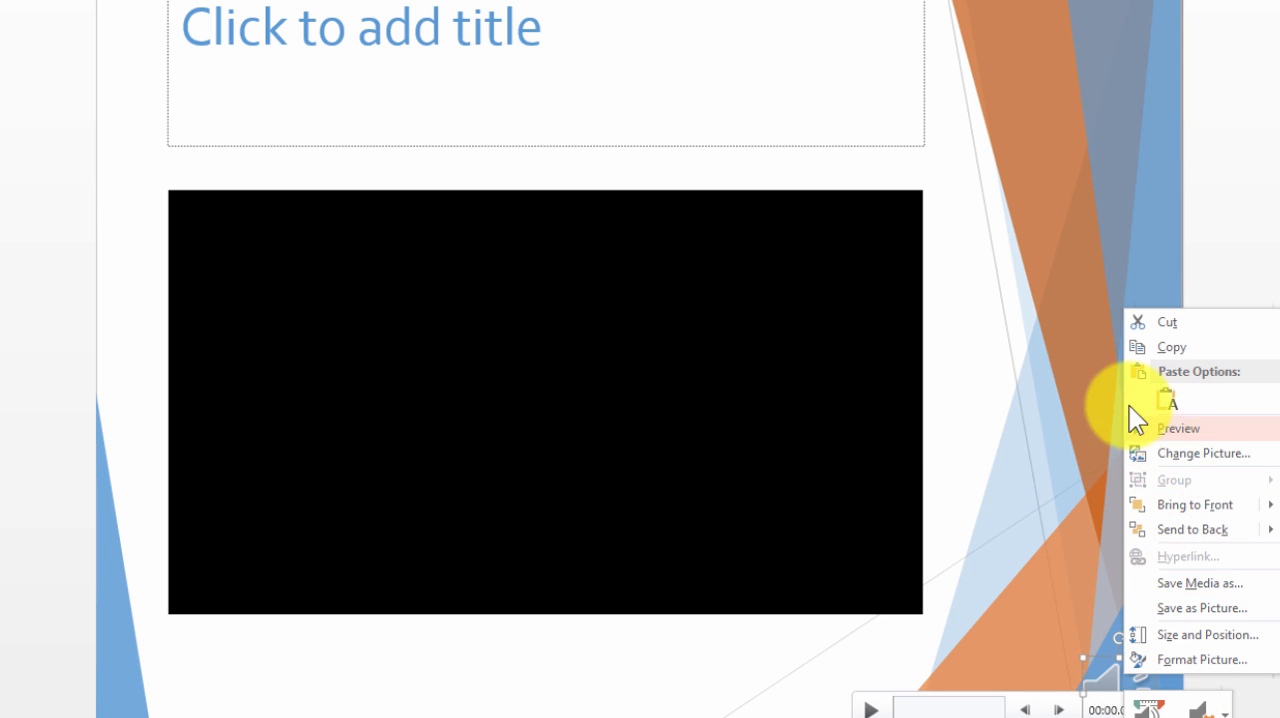
{"action": "mouse_move", "coordinate": [378, 138]}
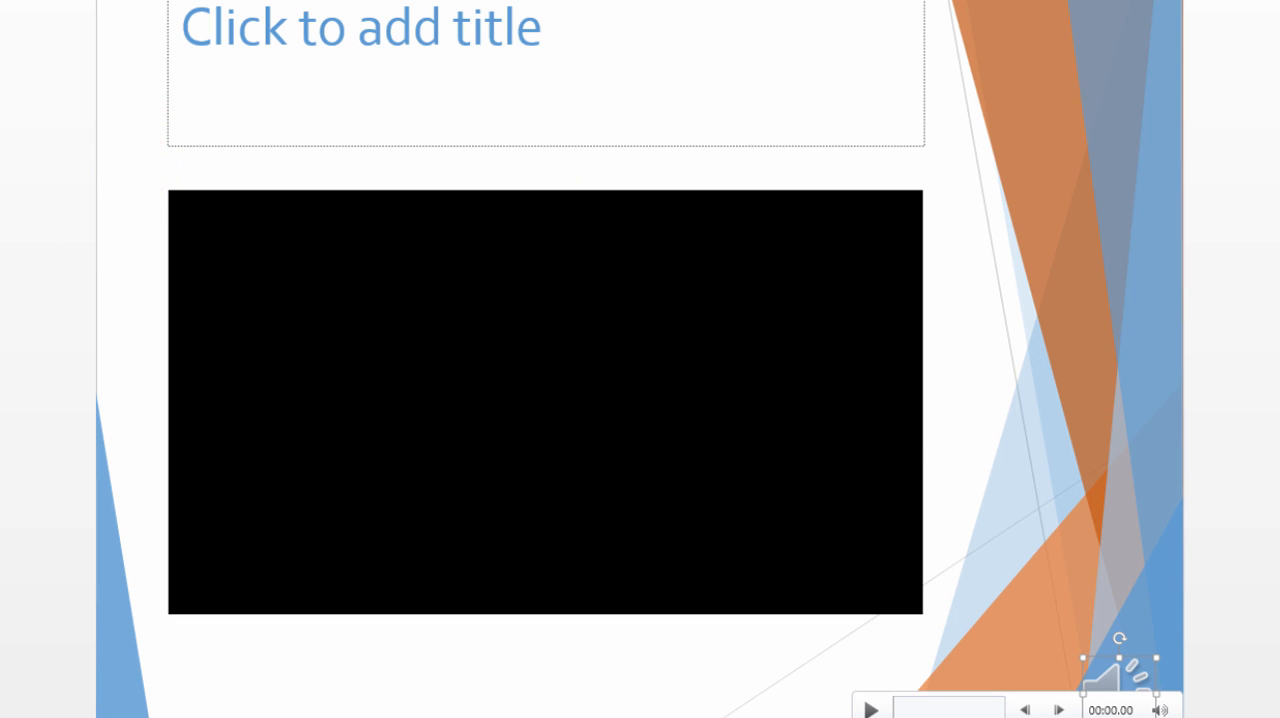
{"action": "mouse_move", "coordinate": [40, 450]}
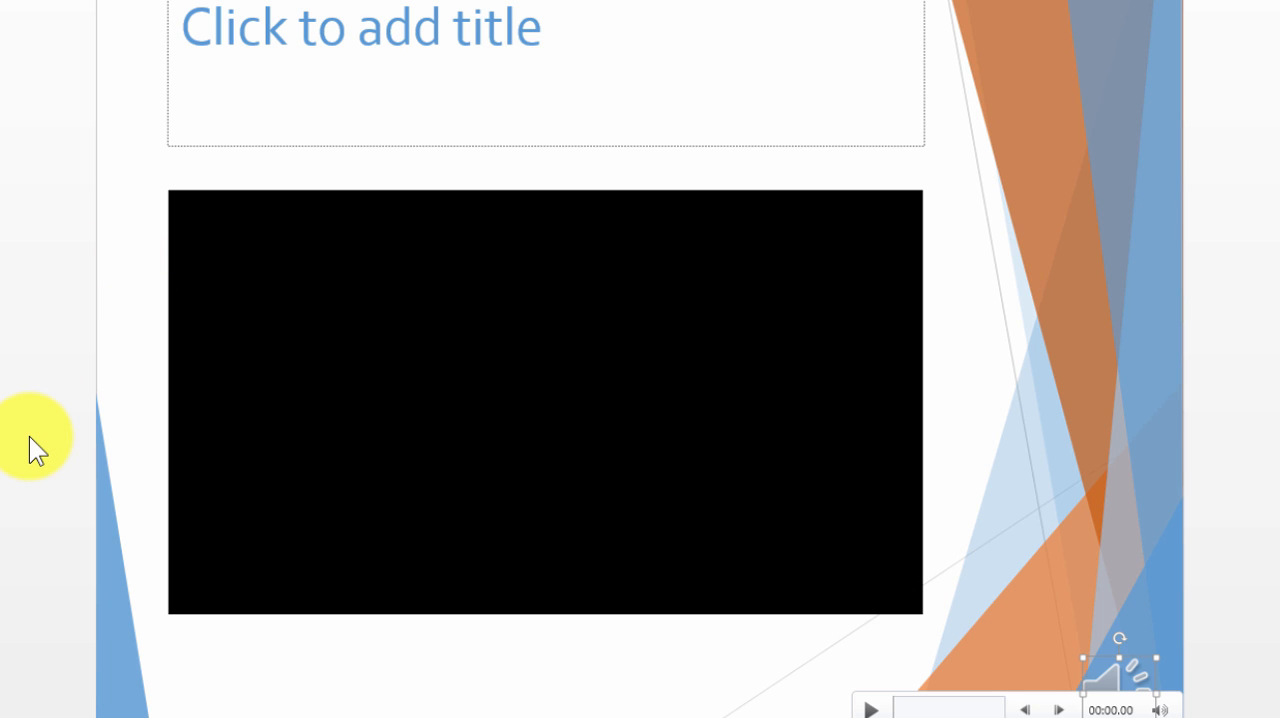